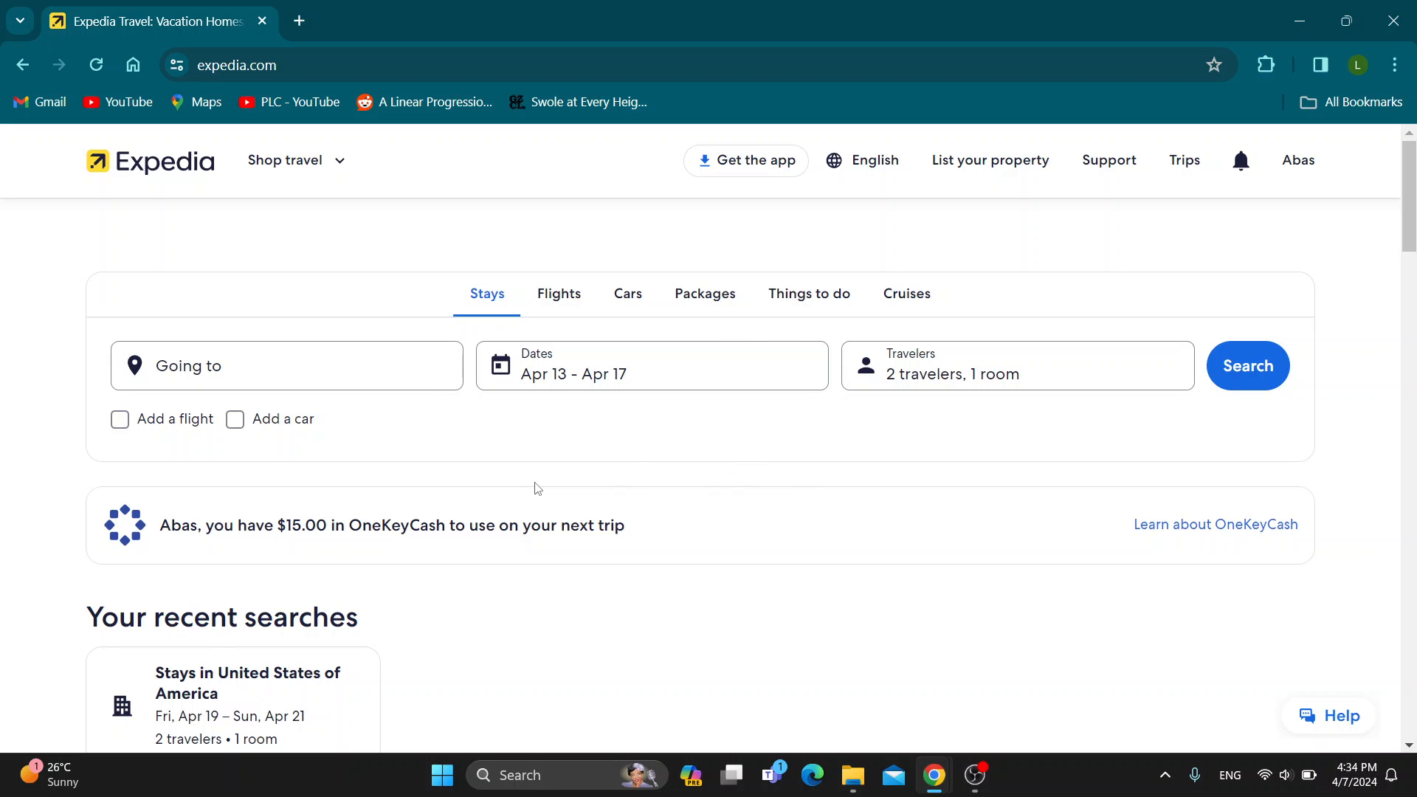
mouse_move(561, 472)
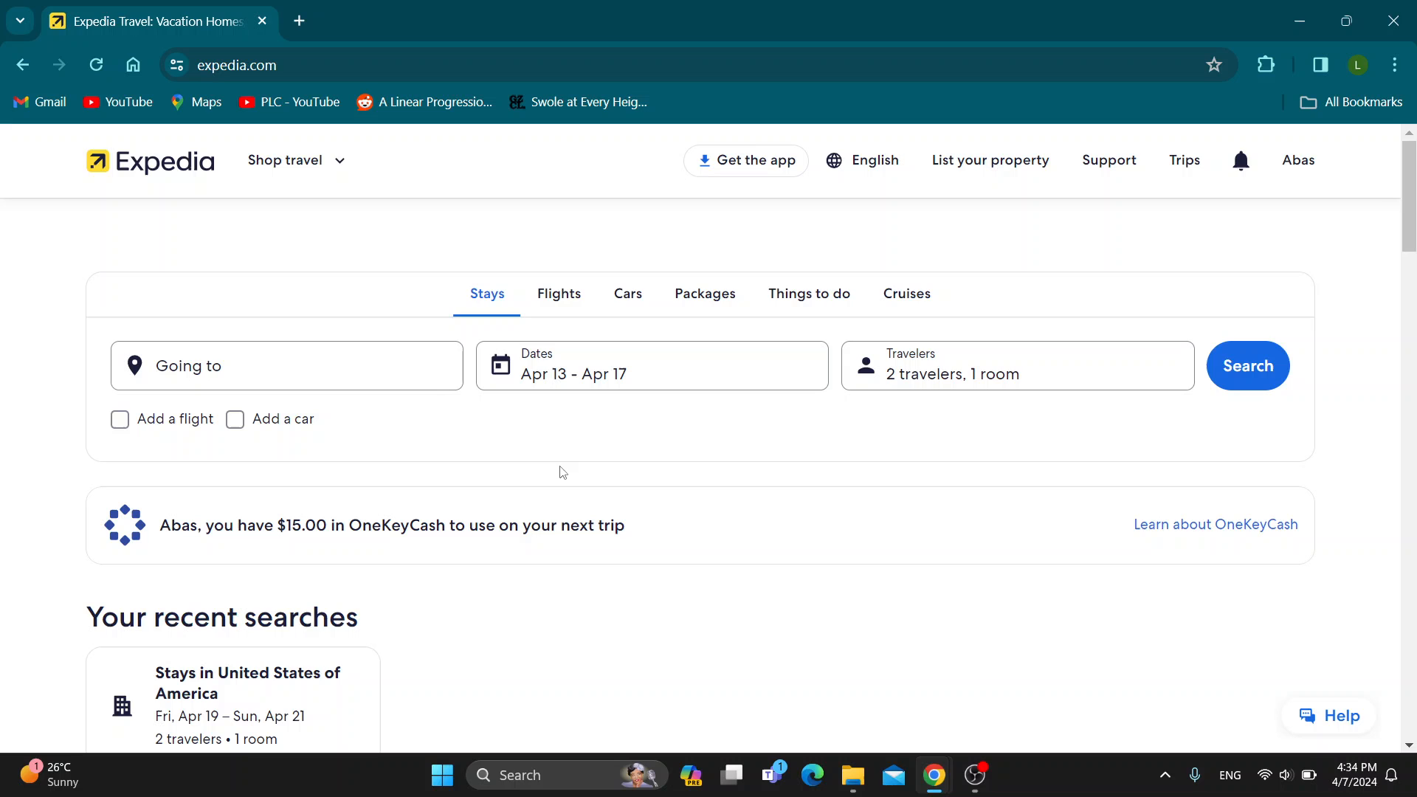
mouse_move(444, 529)
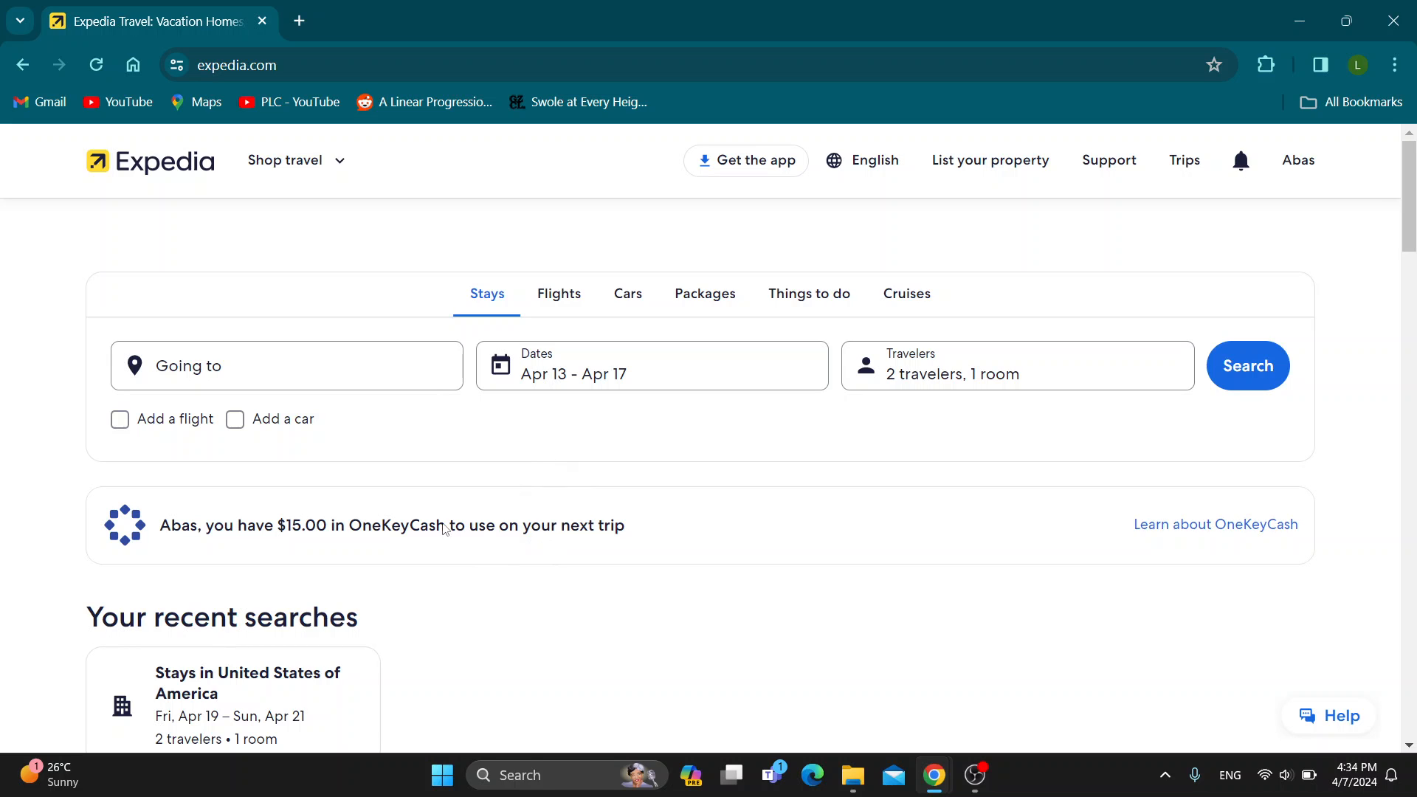
mouse_move(457, 484)
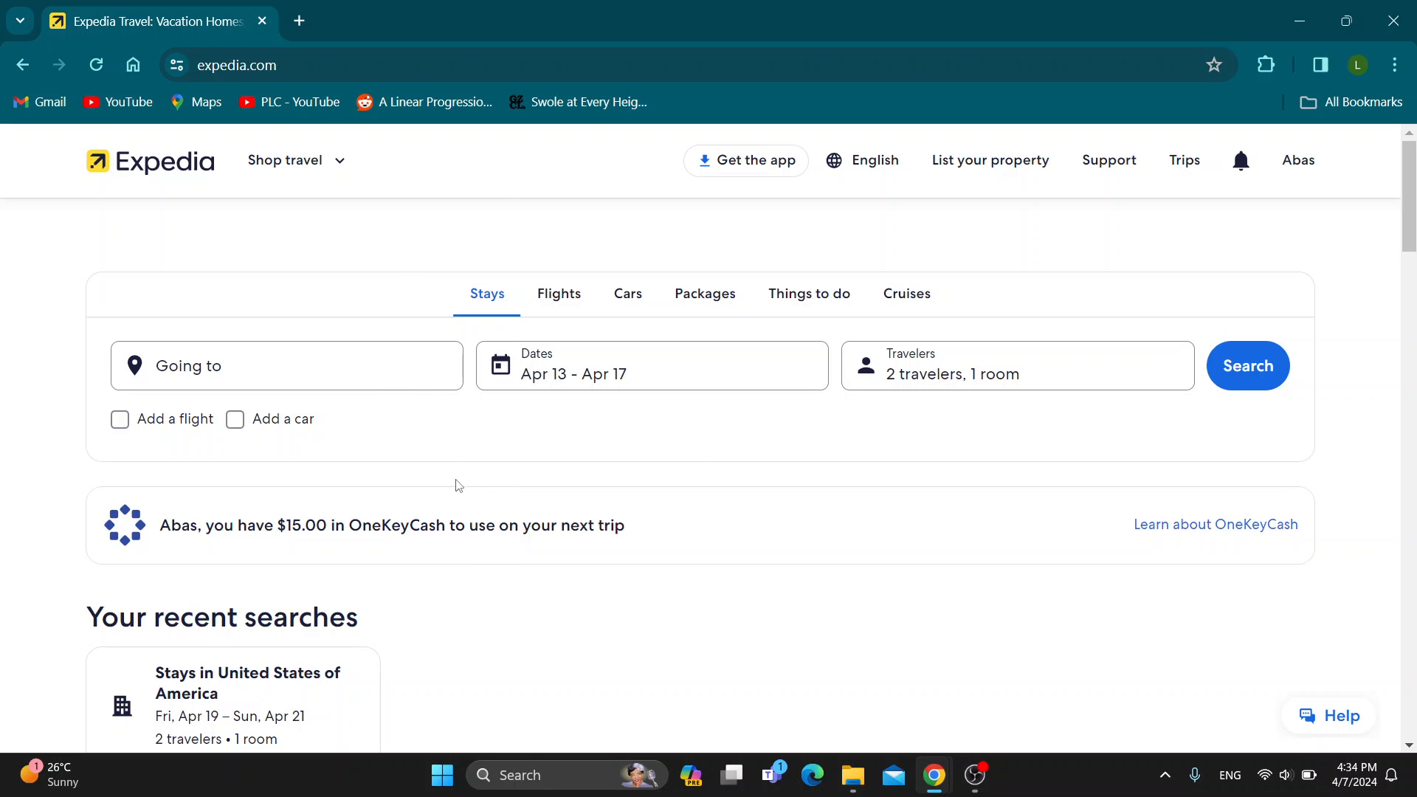
mouse_move(411, 570)
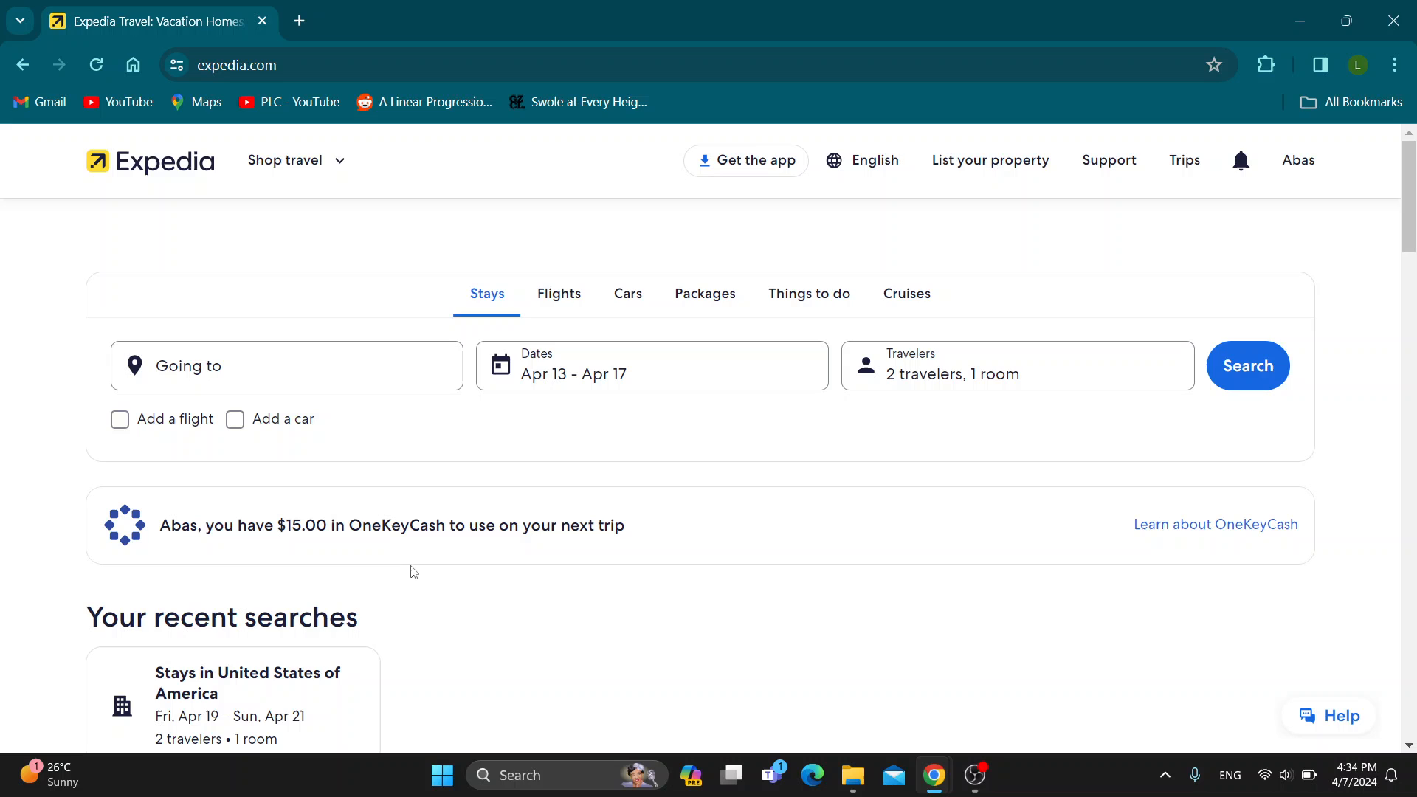
mouse_move(455, 623)
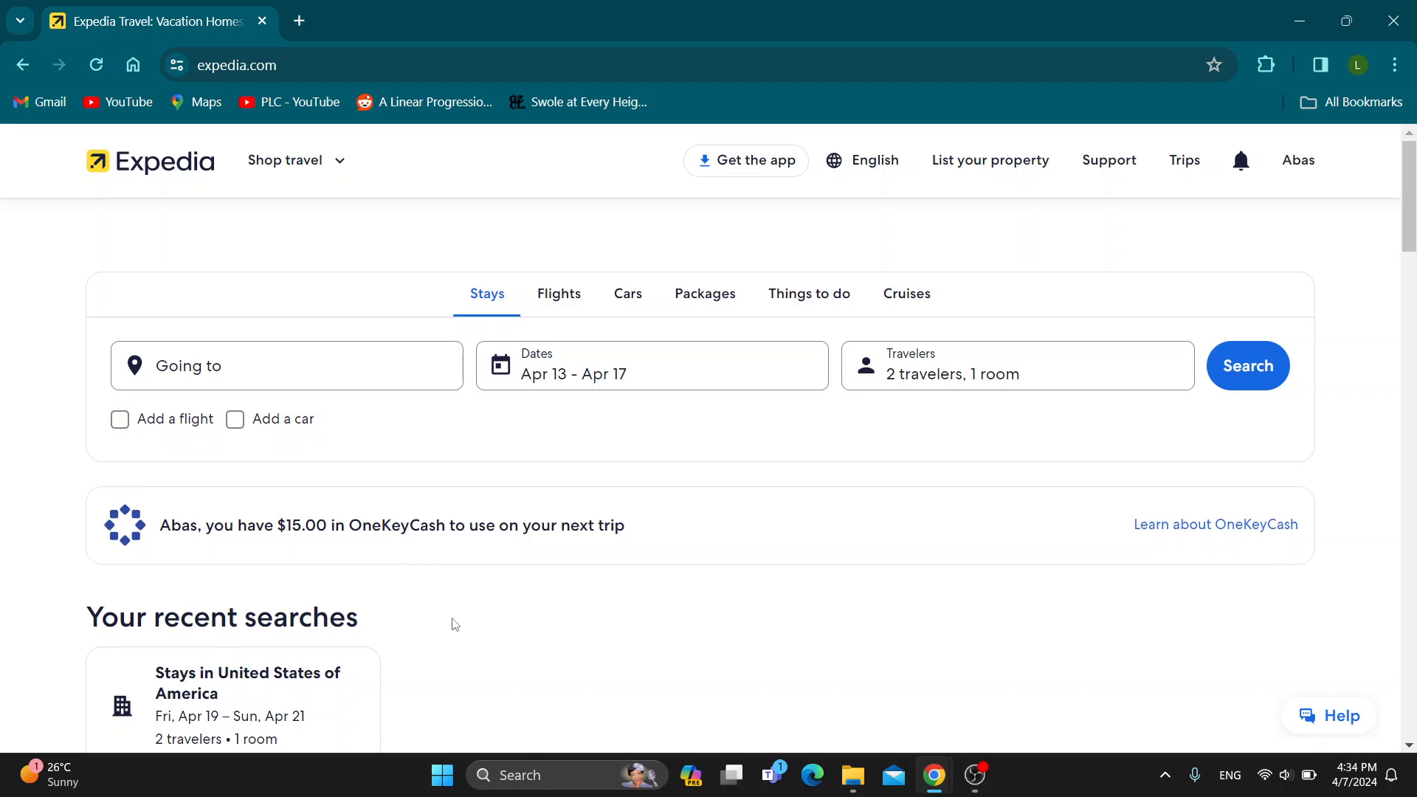
mouse_move(777, 634)
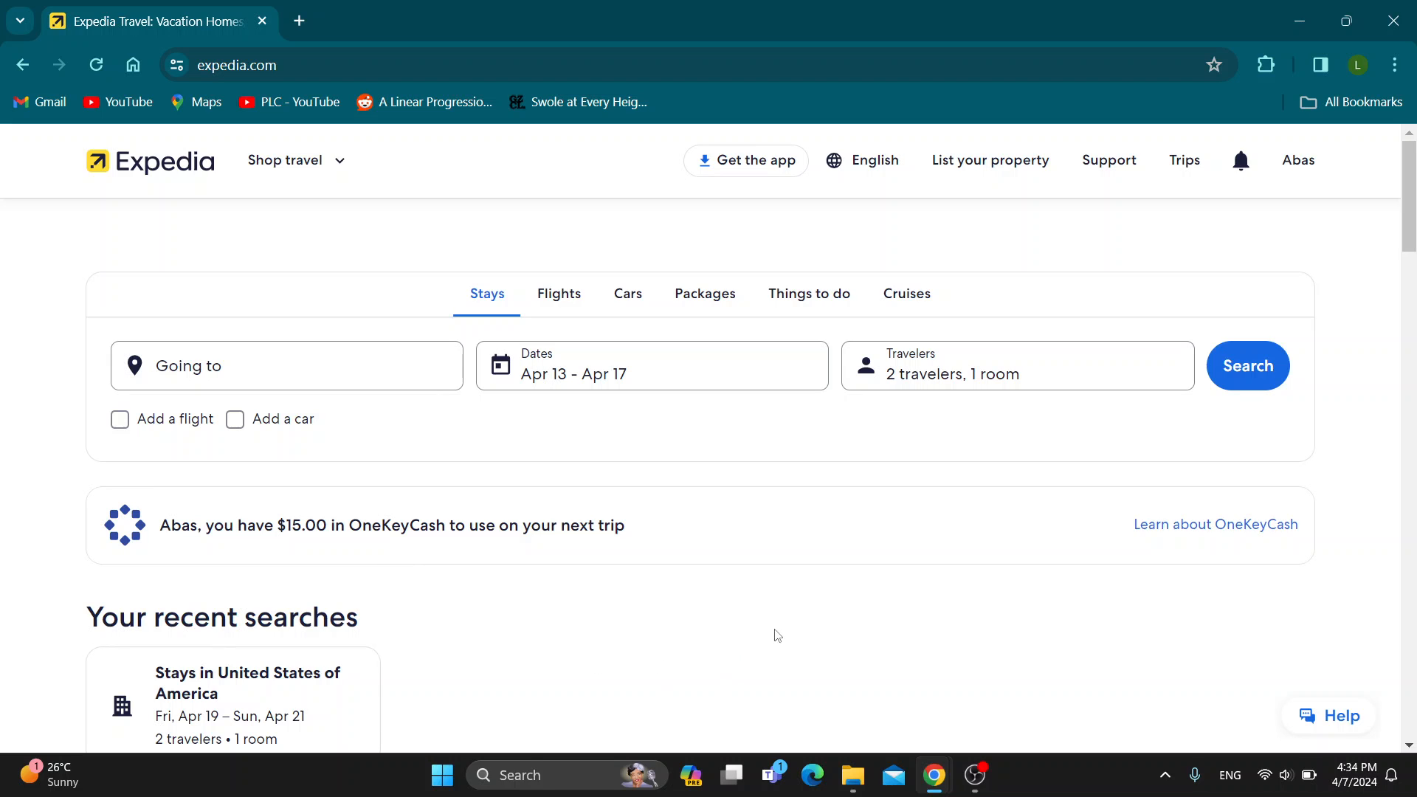
mouse_move(1054, 630)
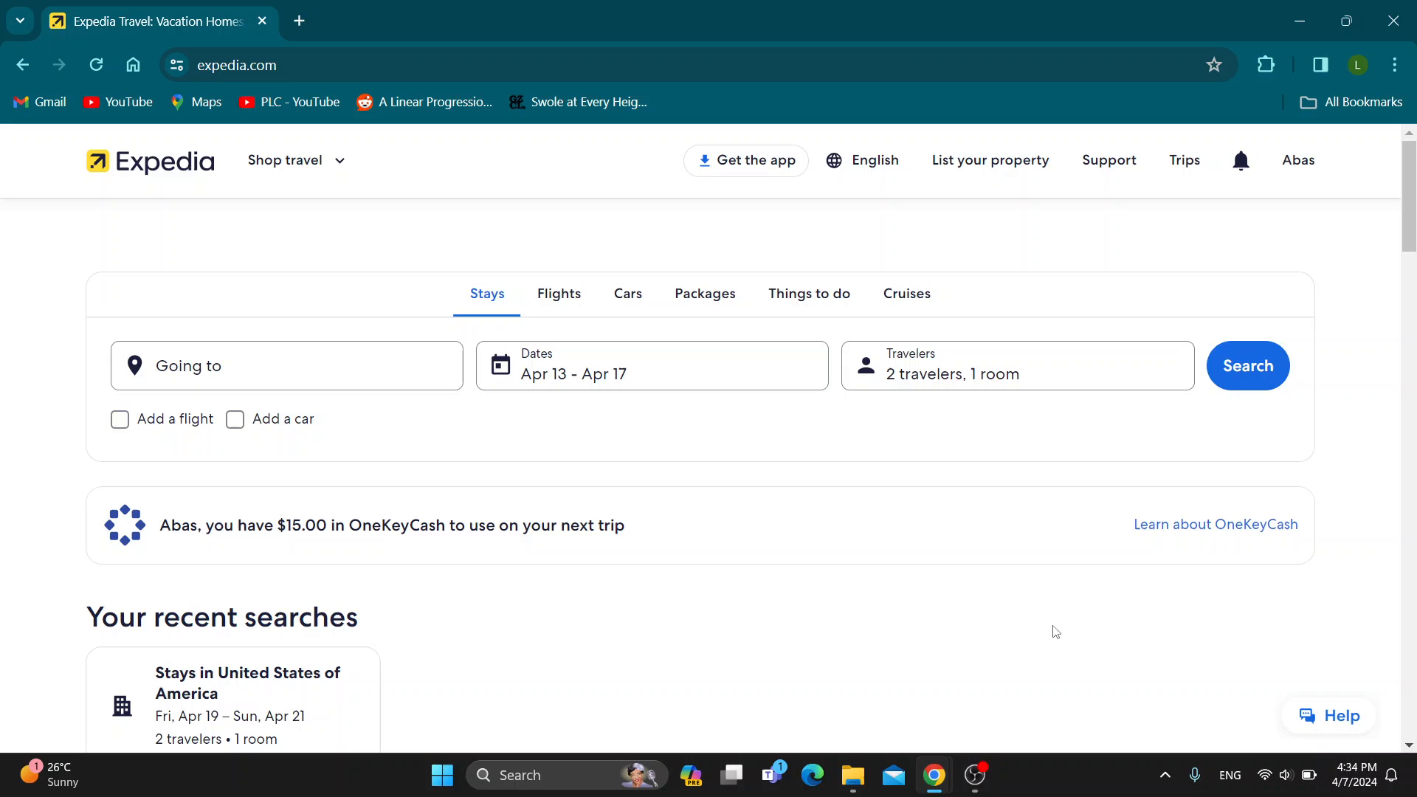
mouse_move(974, 585)
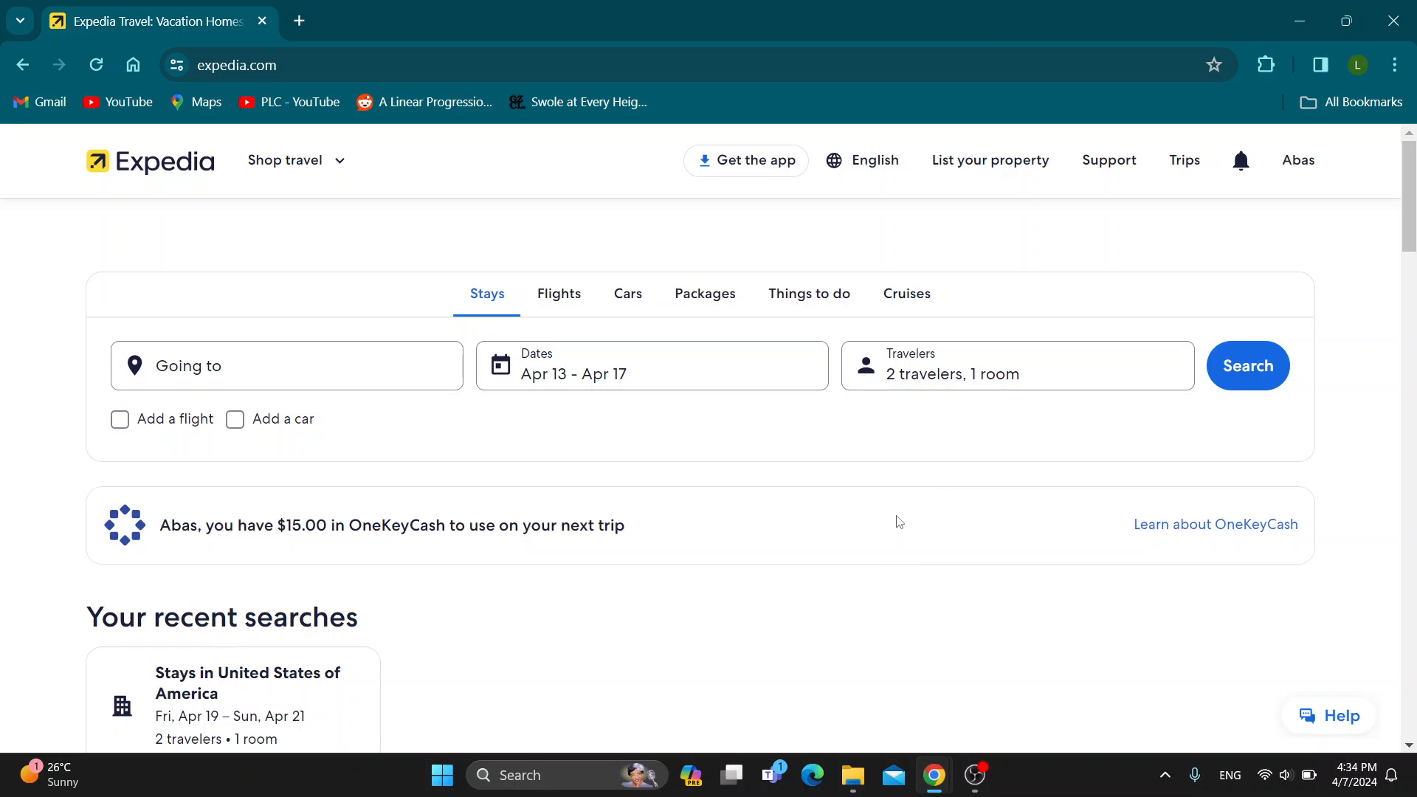
mouse_move(806, 517)
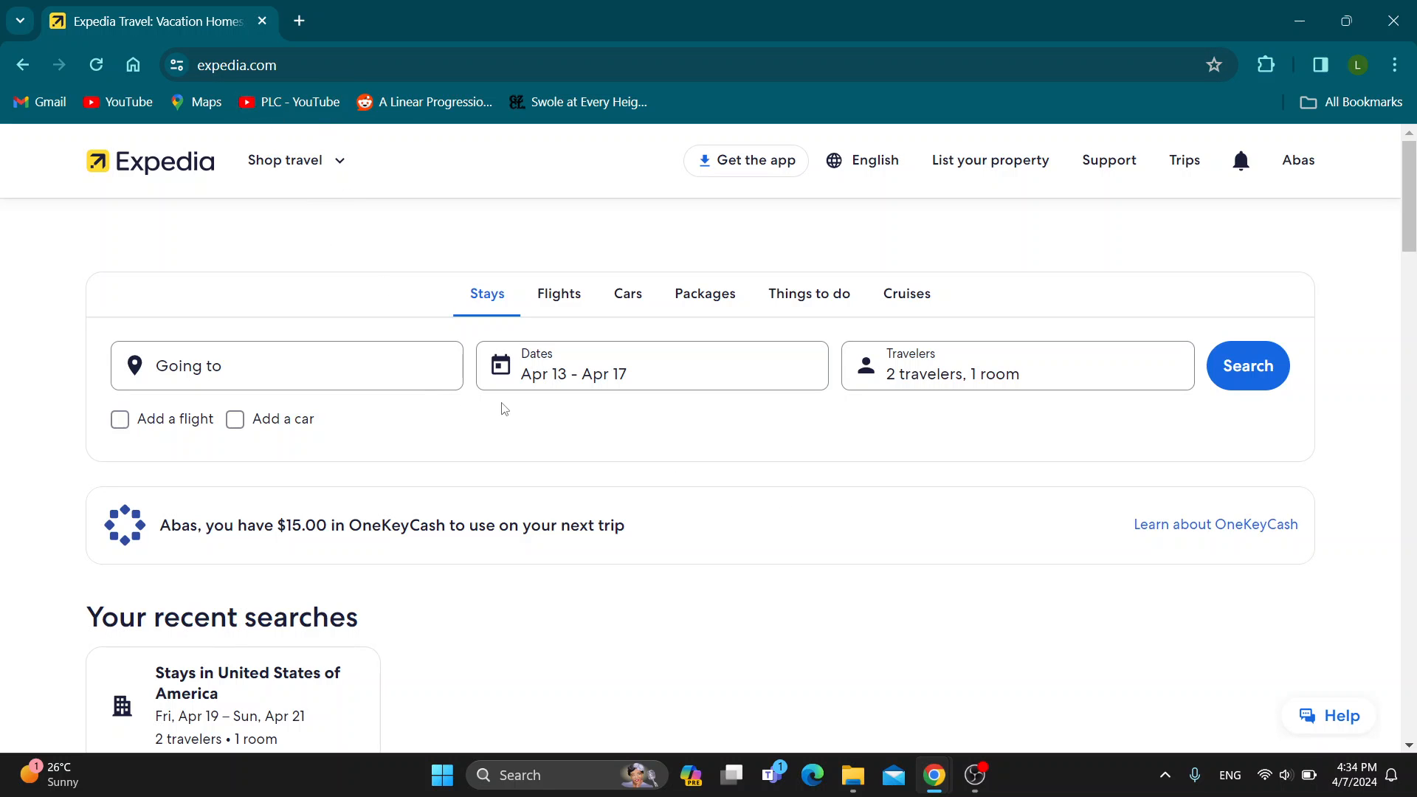
mouse_move(842, 517)
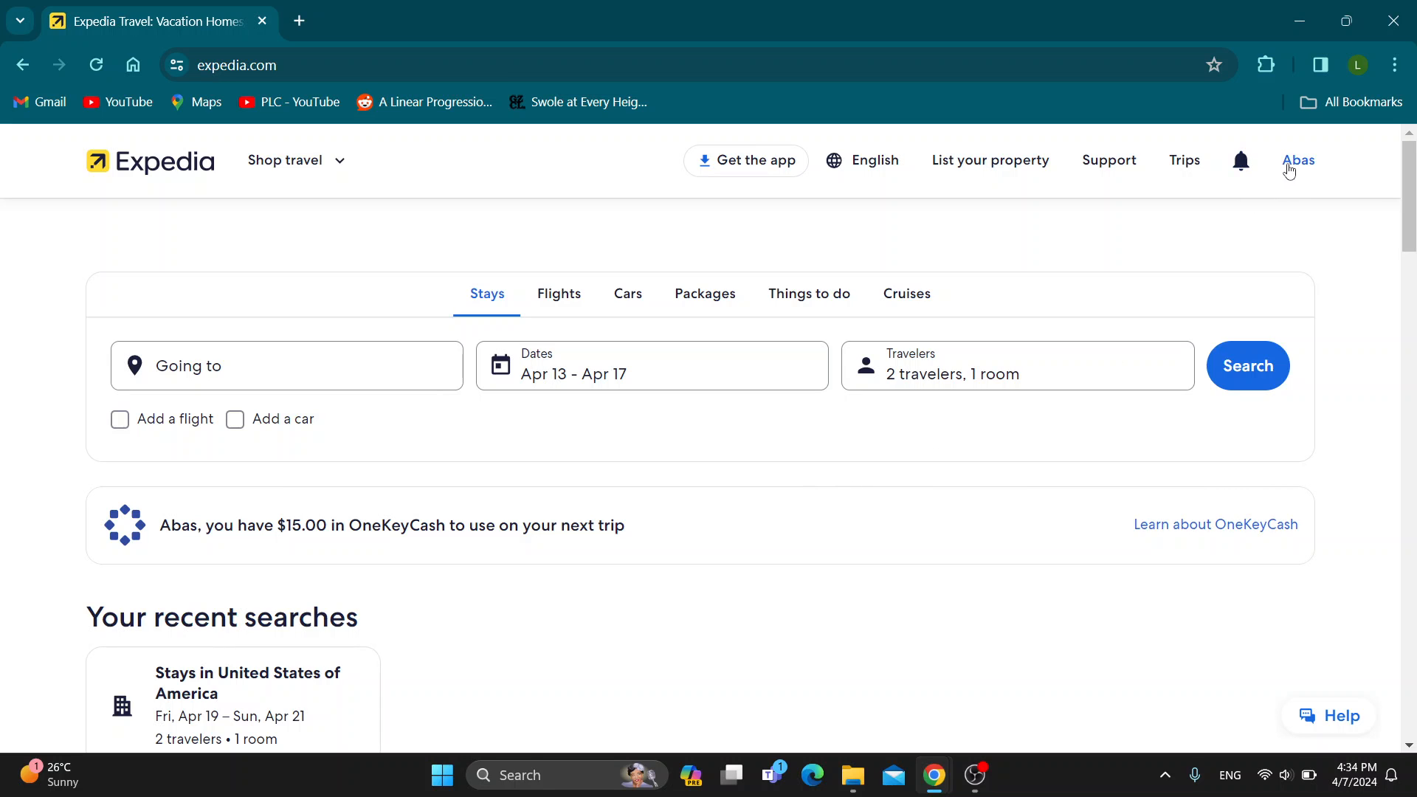
mouse_move(1280, 180)
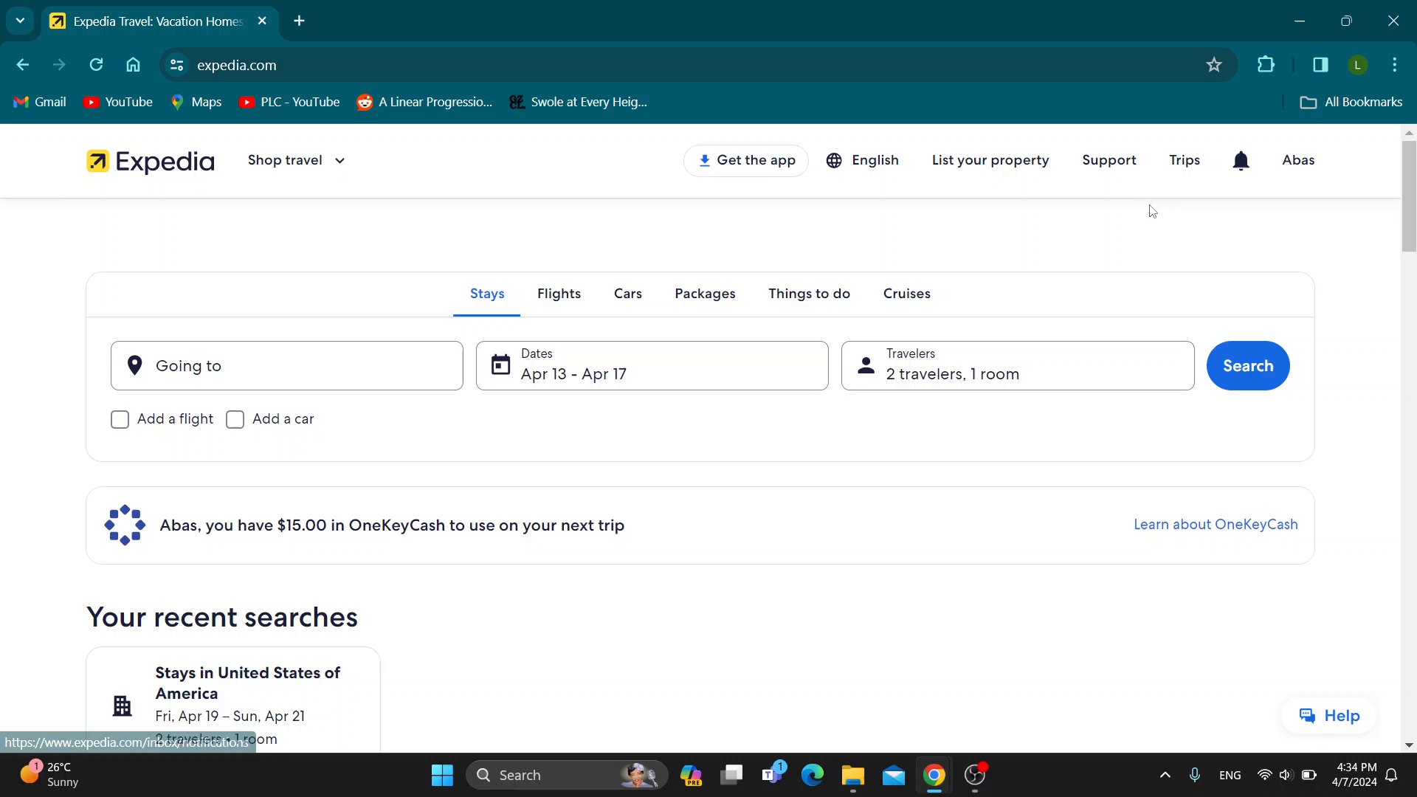
mouse_move(726, 561)
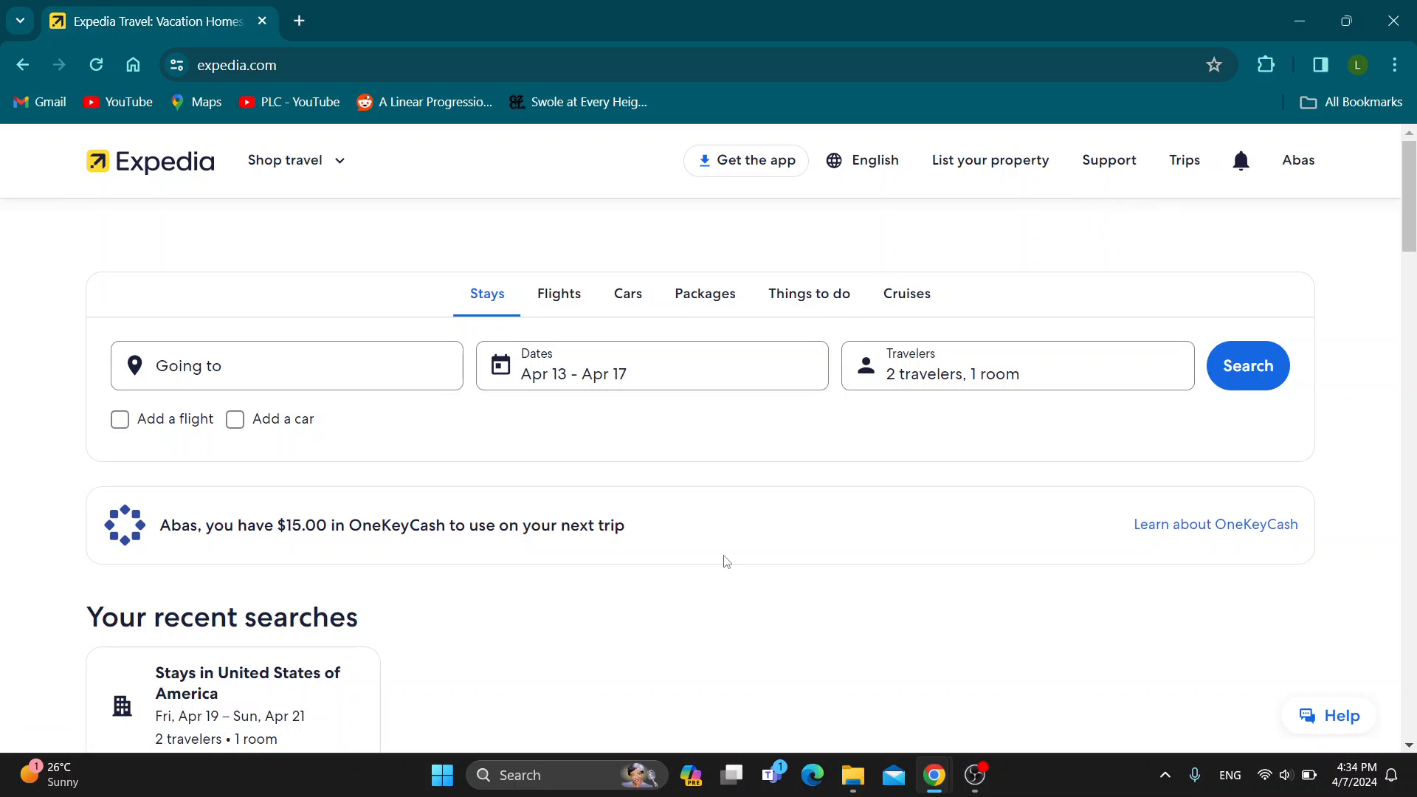
Scroll The Venetian Resort Las Vegas page to its 'Choose your room' section for Apr 19–21
scroll(down, 3)
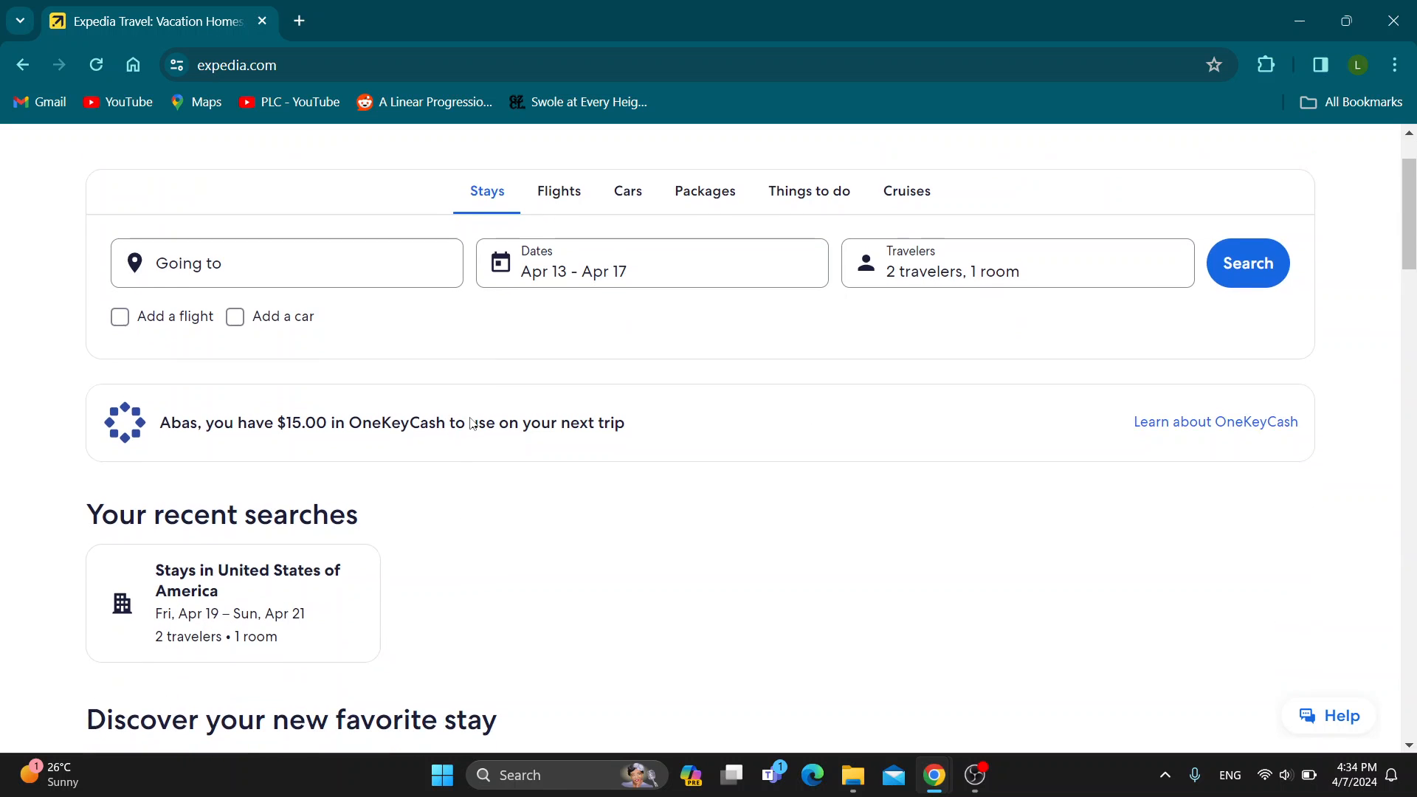
scroll(down, 3)
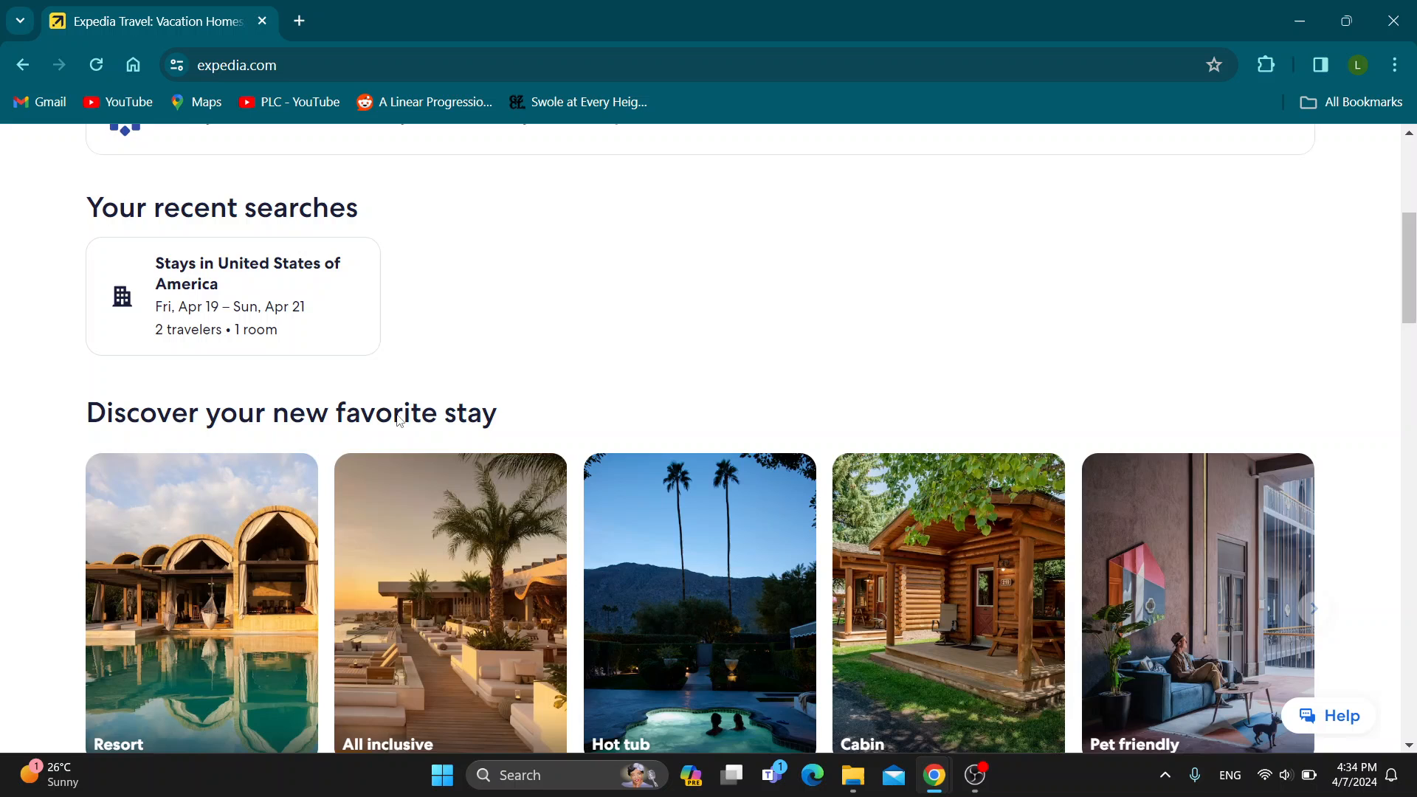
scroll(up, 3)
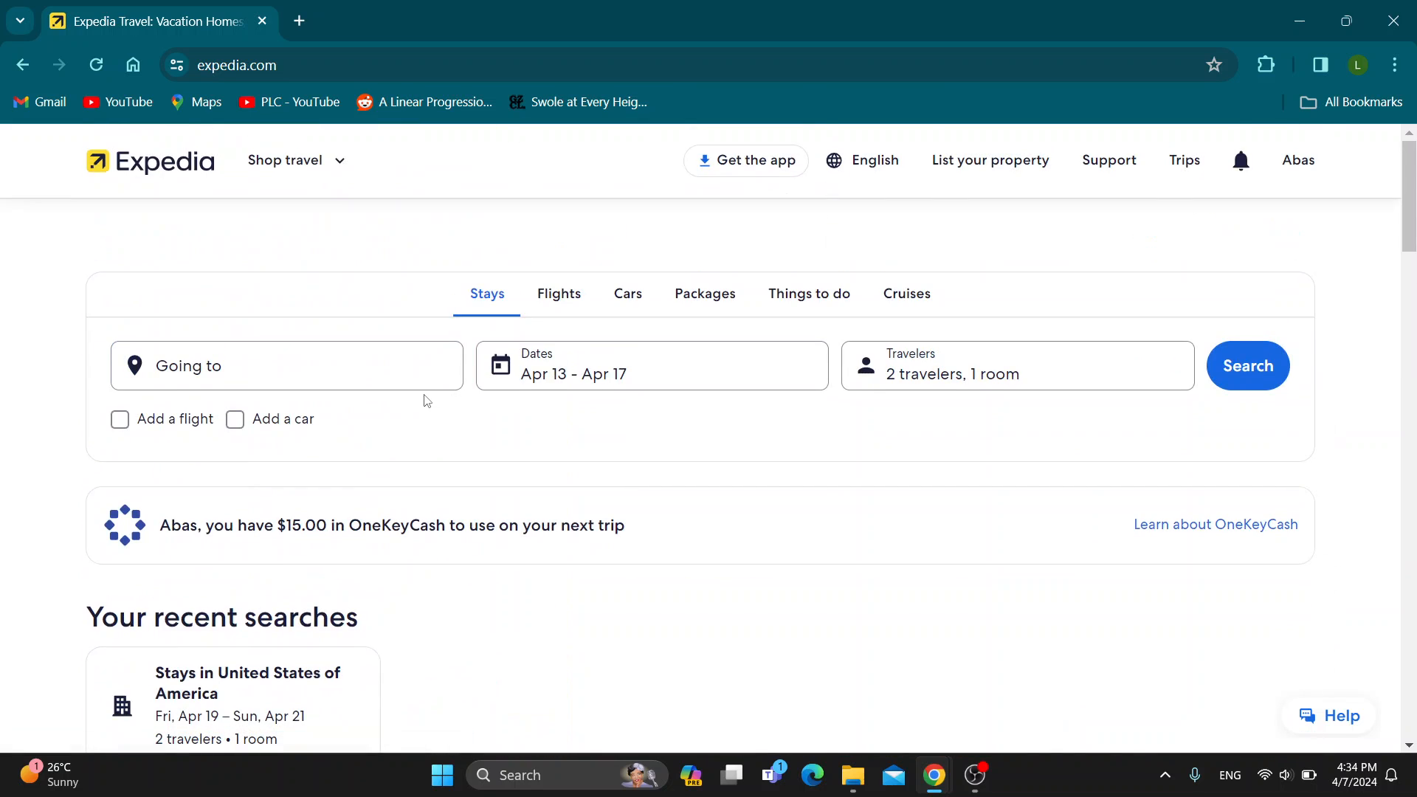
mouse_move(423, 393)
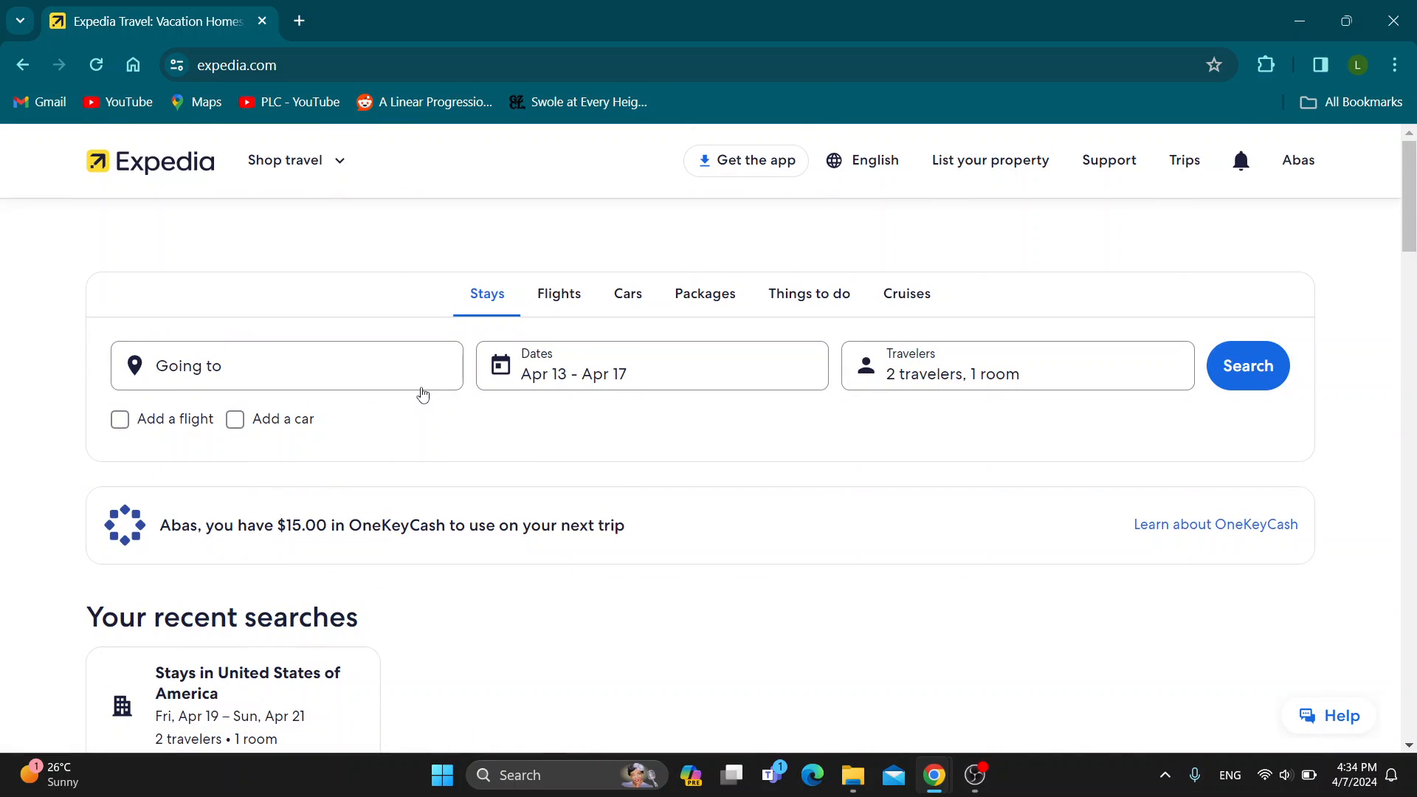
mouse_move(457, 525)
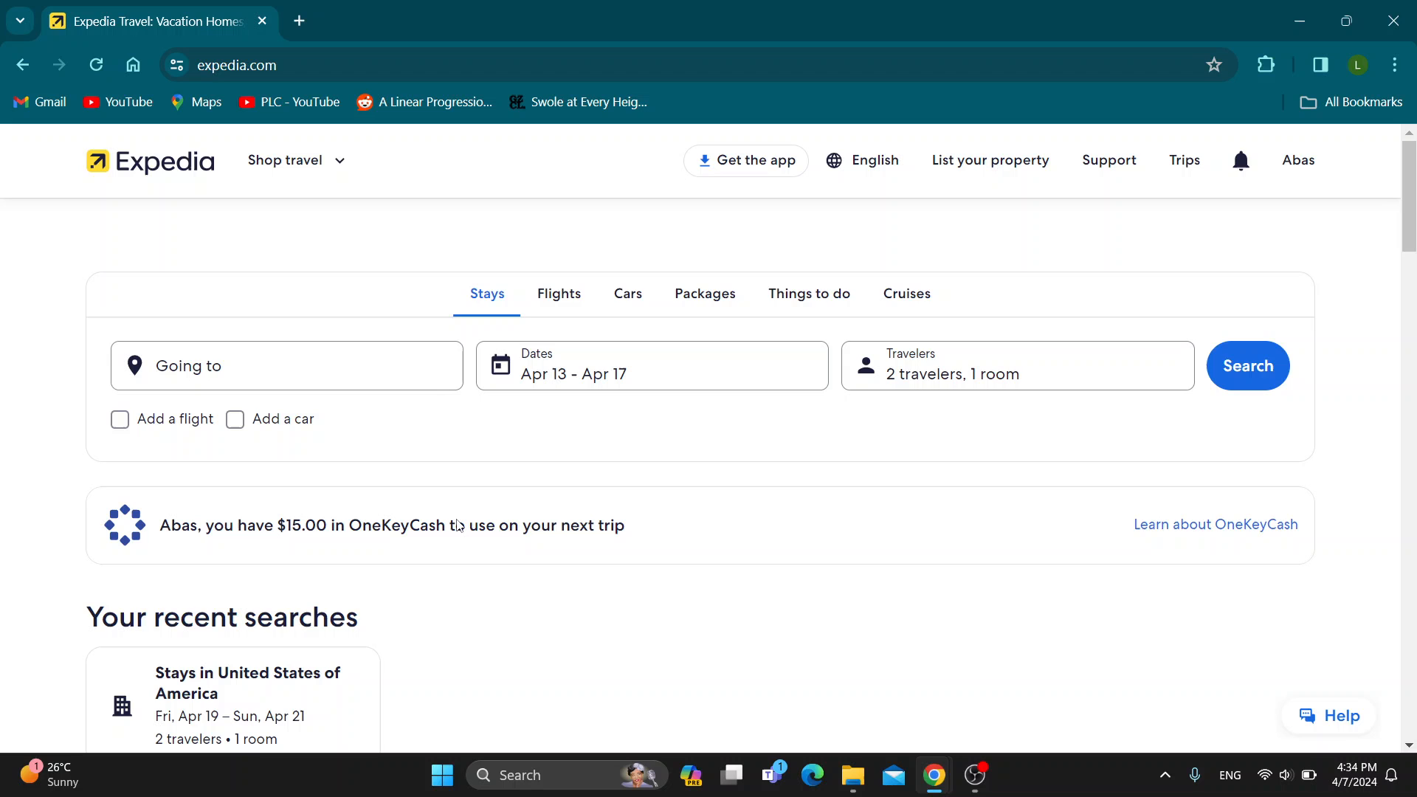
mouse_move(1231, 387)
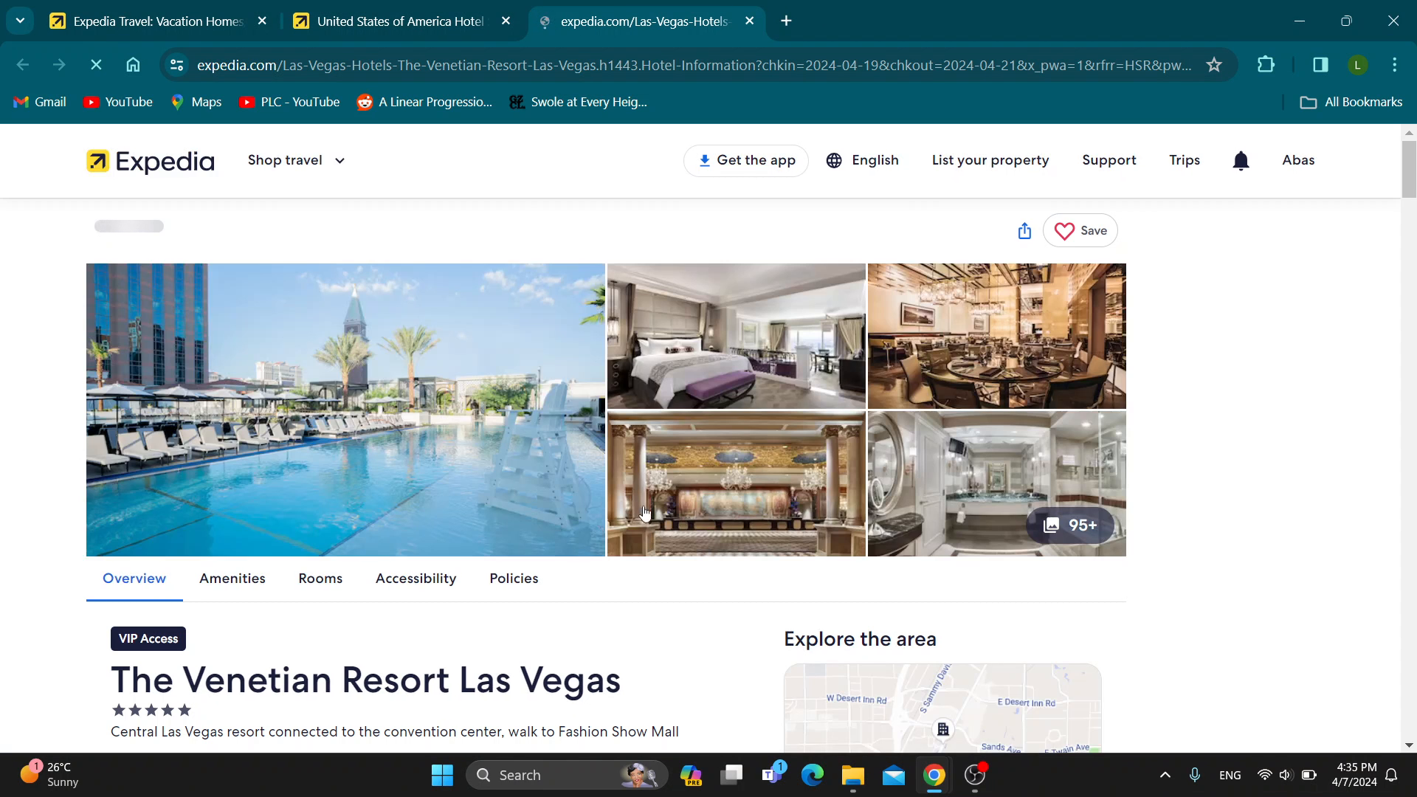
scroll(down, 3)
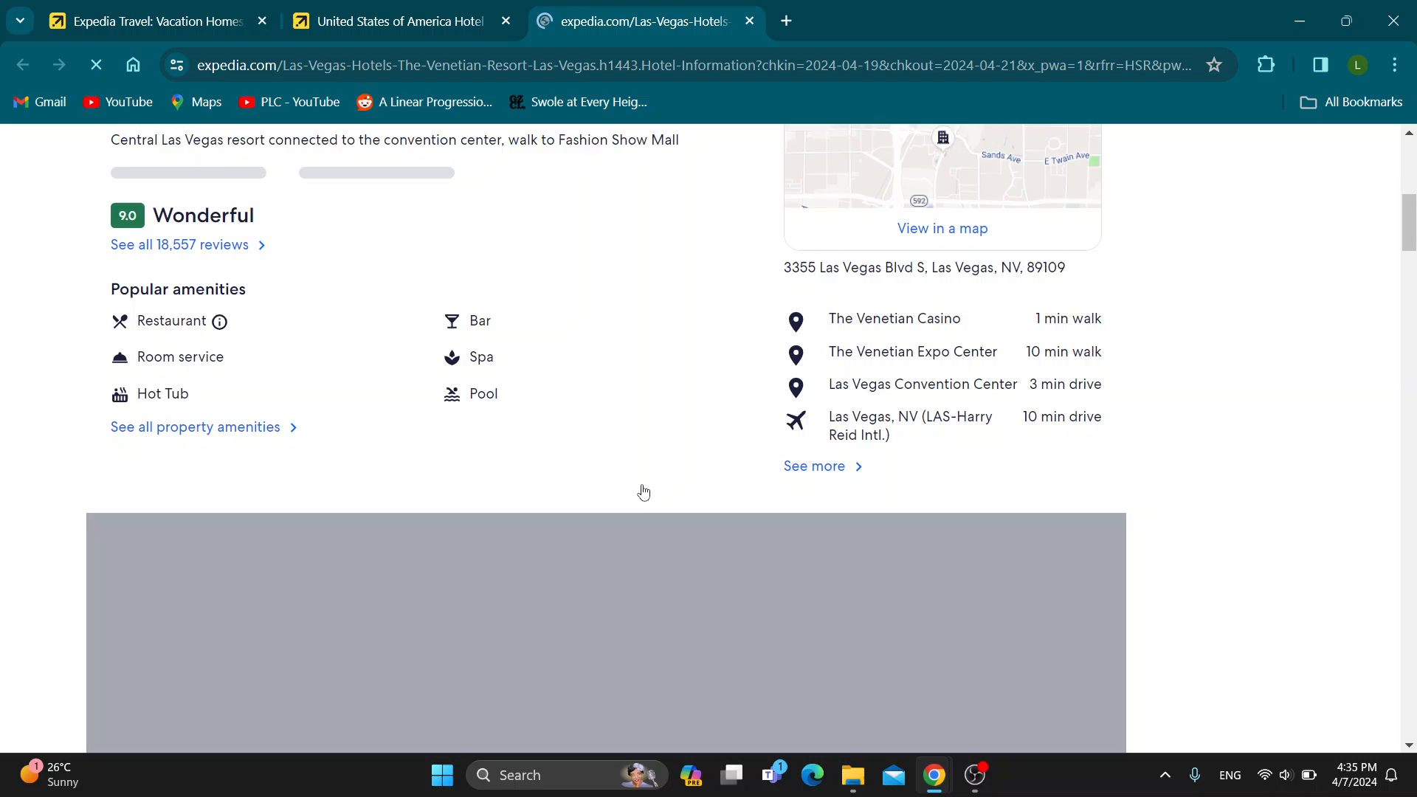
scroll(up, 3)
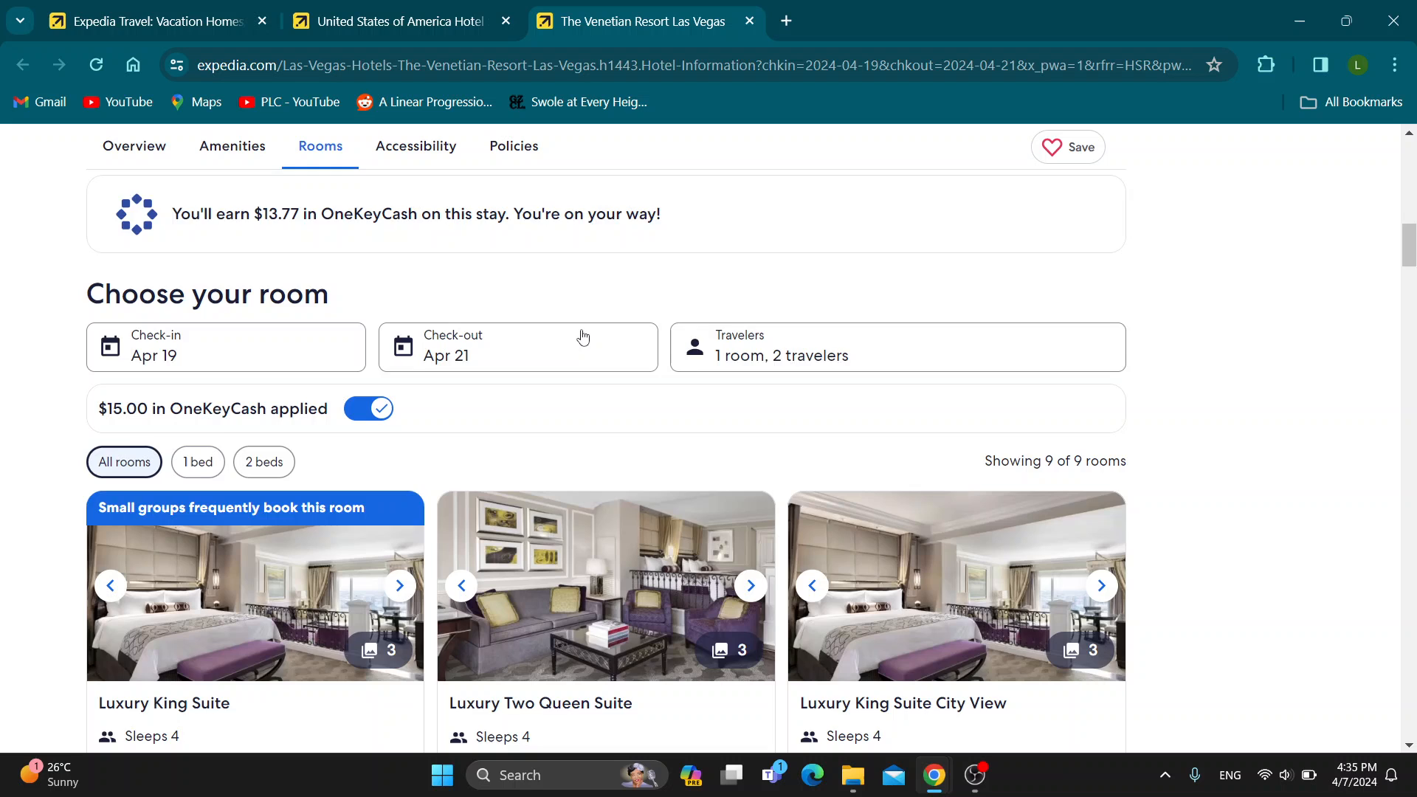
Reserve the Luxury King Suite from the room cards
scroll(down, 3)
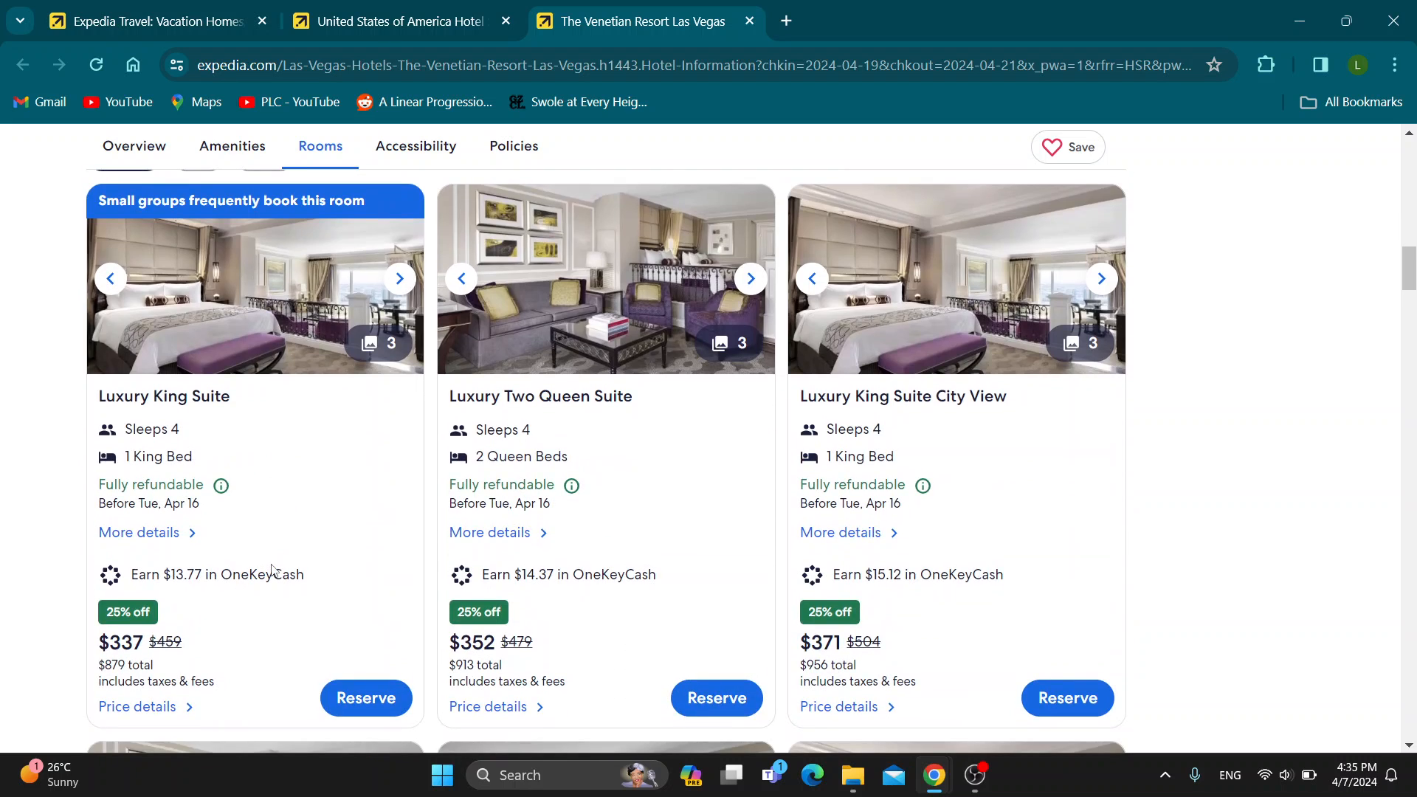
scroll(down, 3)
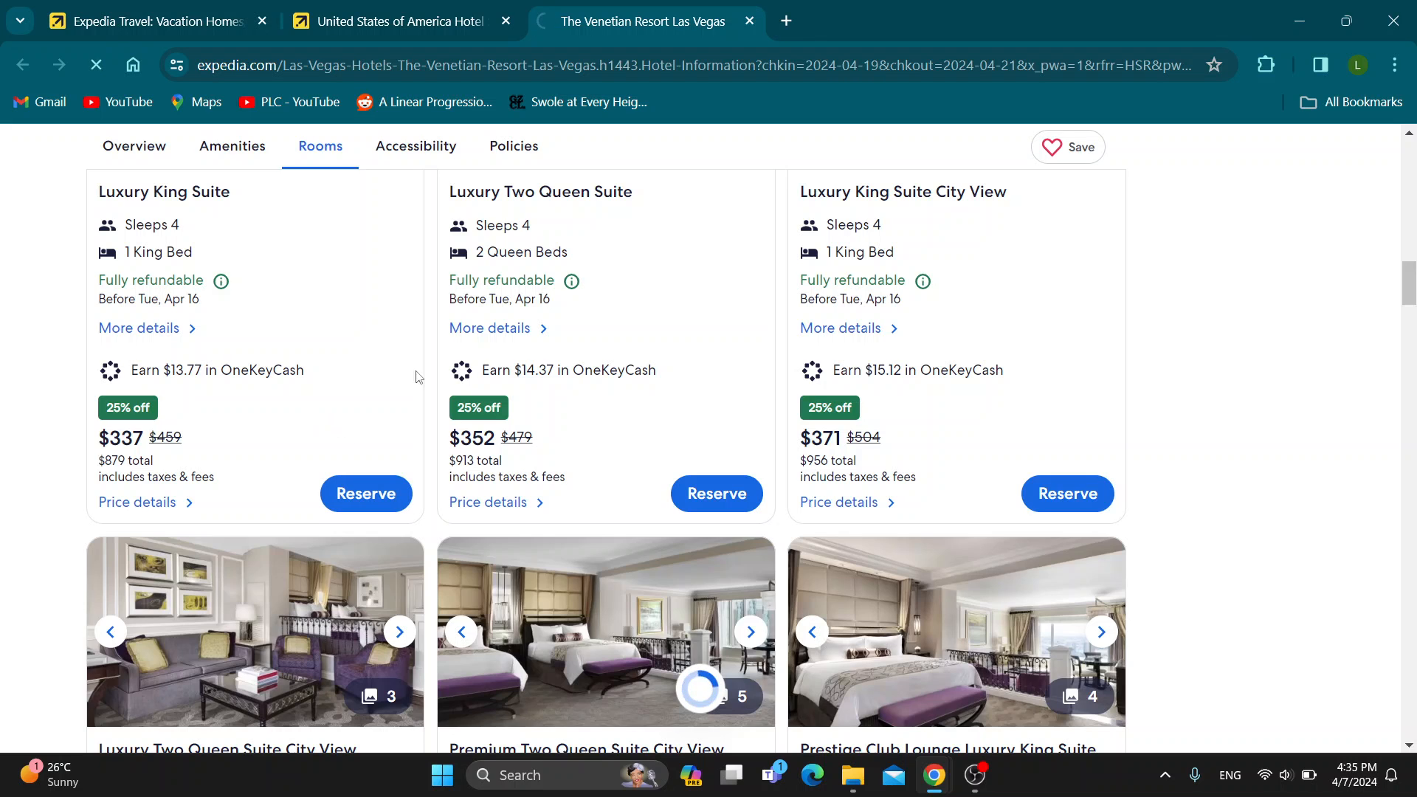
click(367, 493)
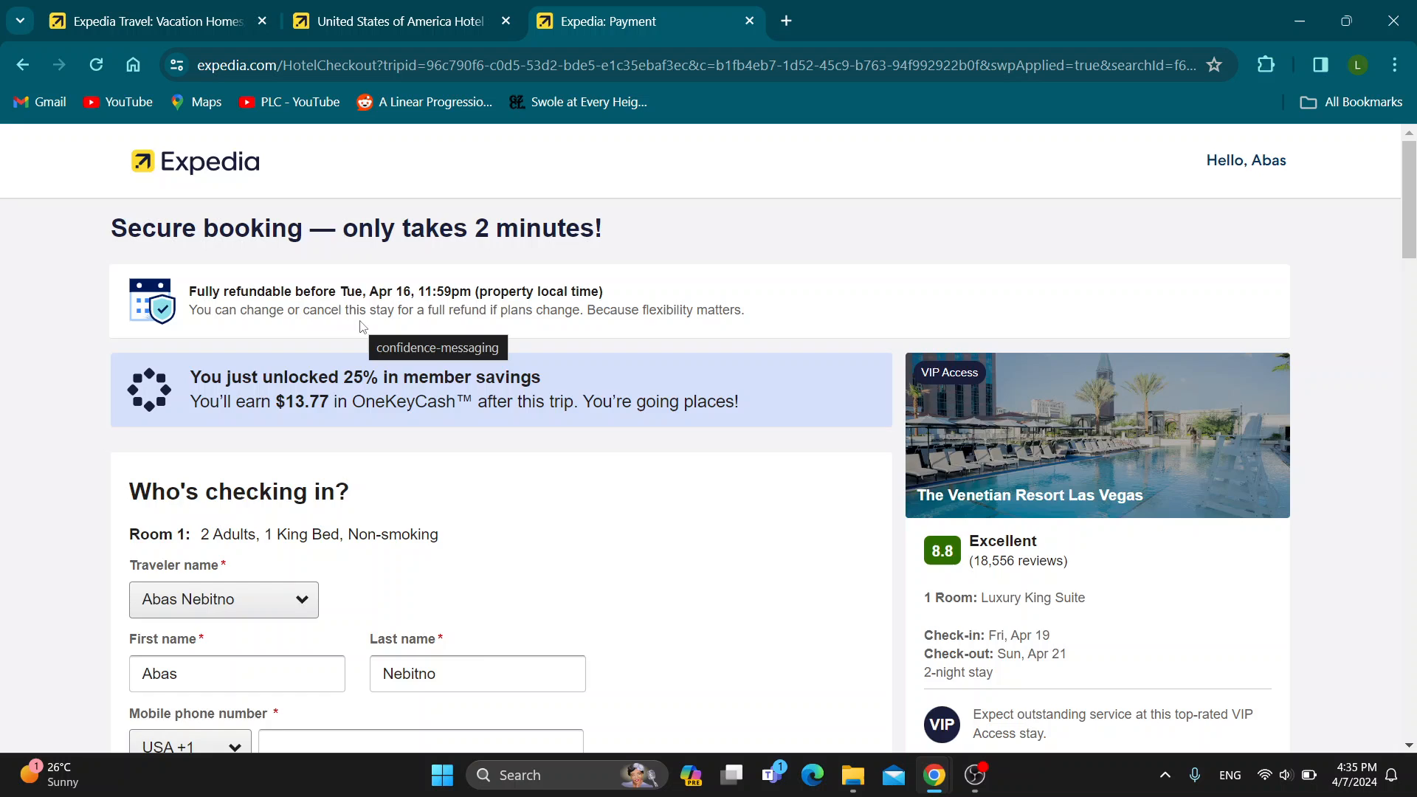
Scroll the checkout past traveler details, payment and protection down to Complete Booking
scroll(down, 3)
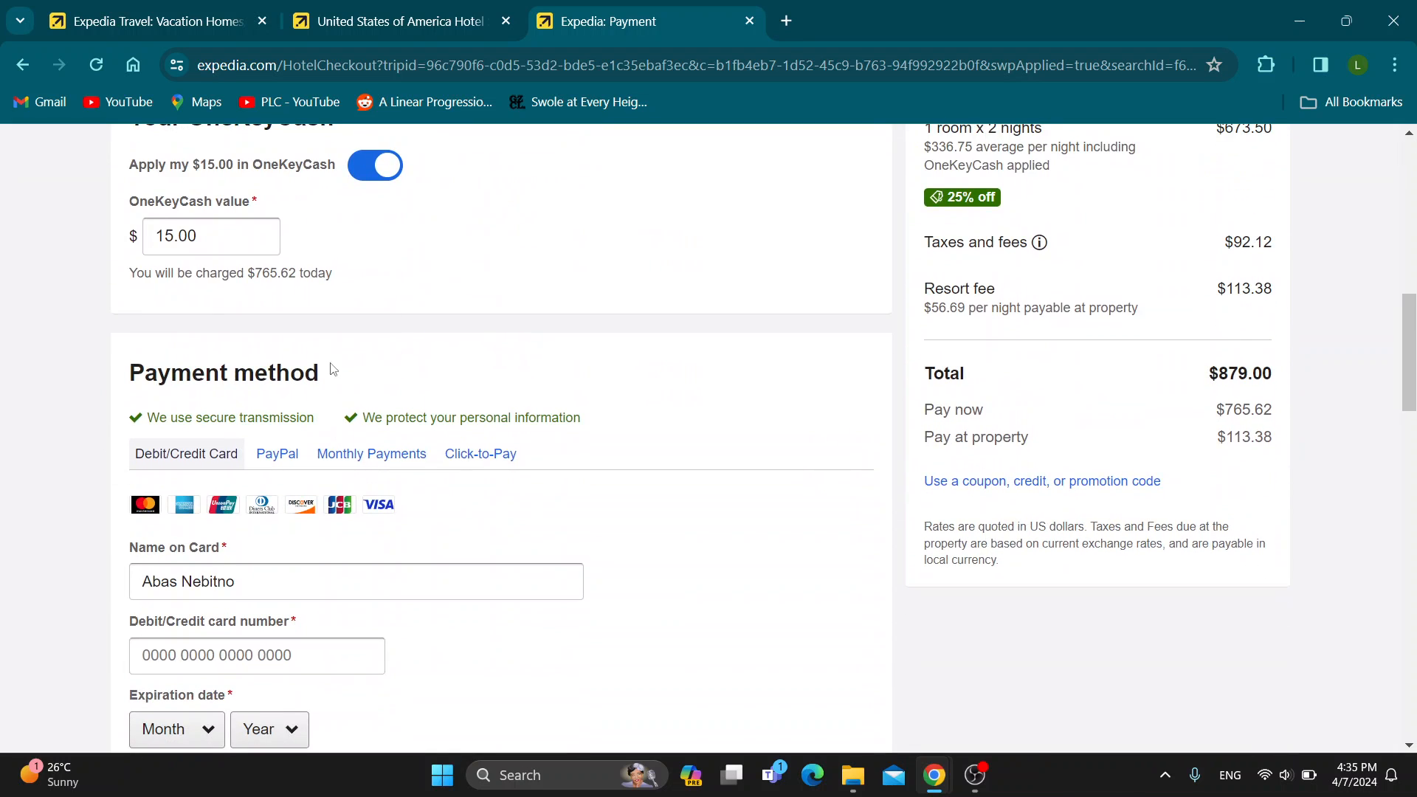
scroll(down, 3)
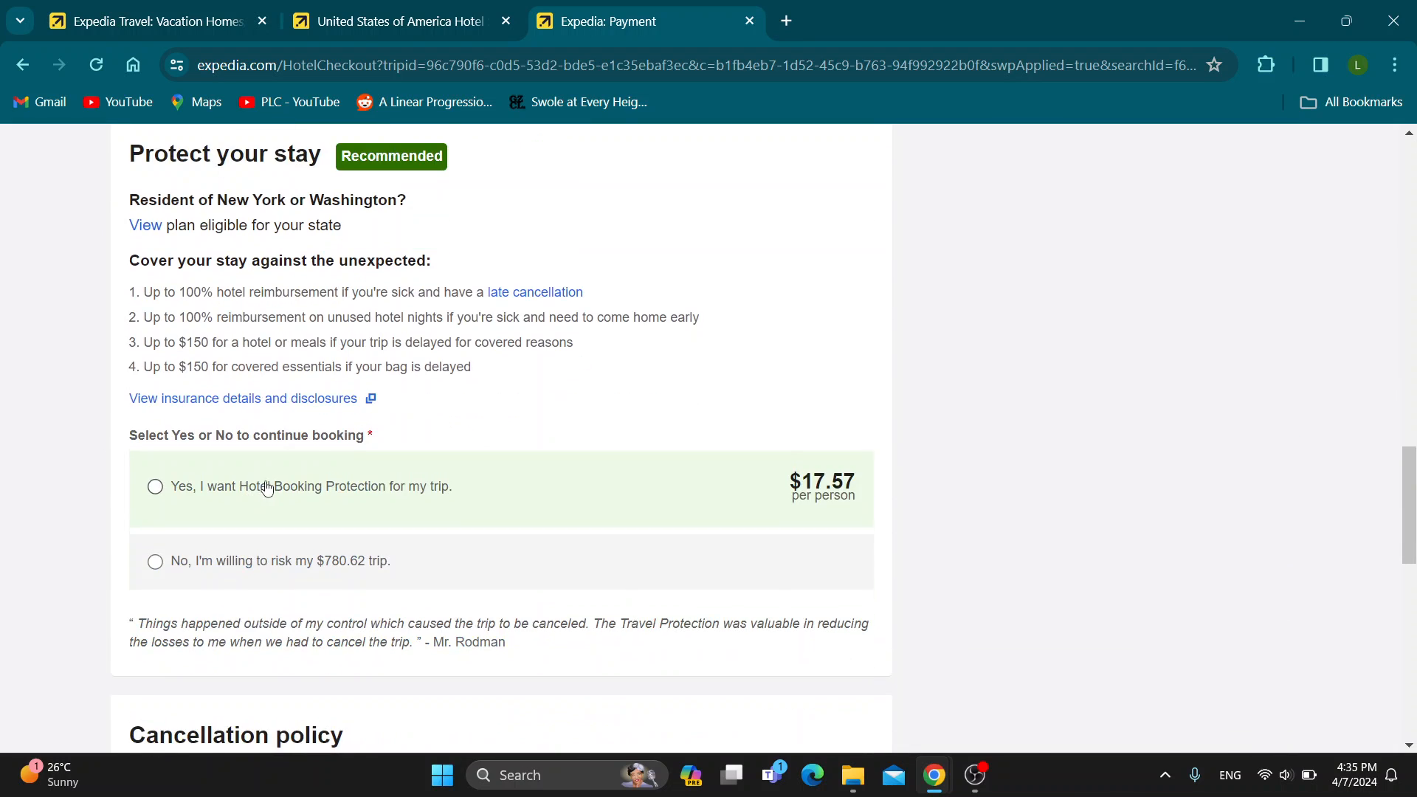
scroll(down, 3)
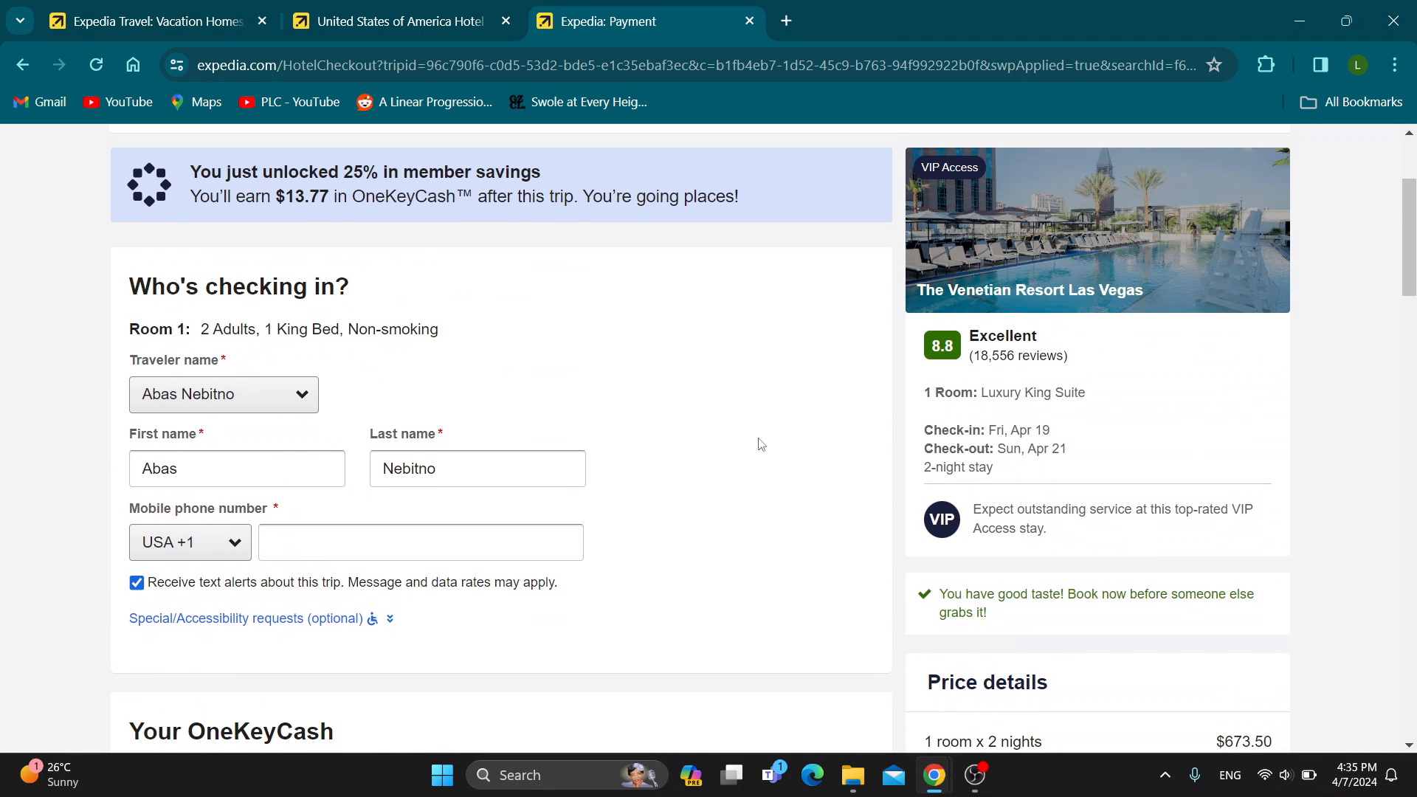
scroll(down, 3)
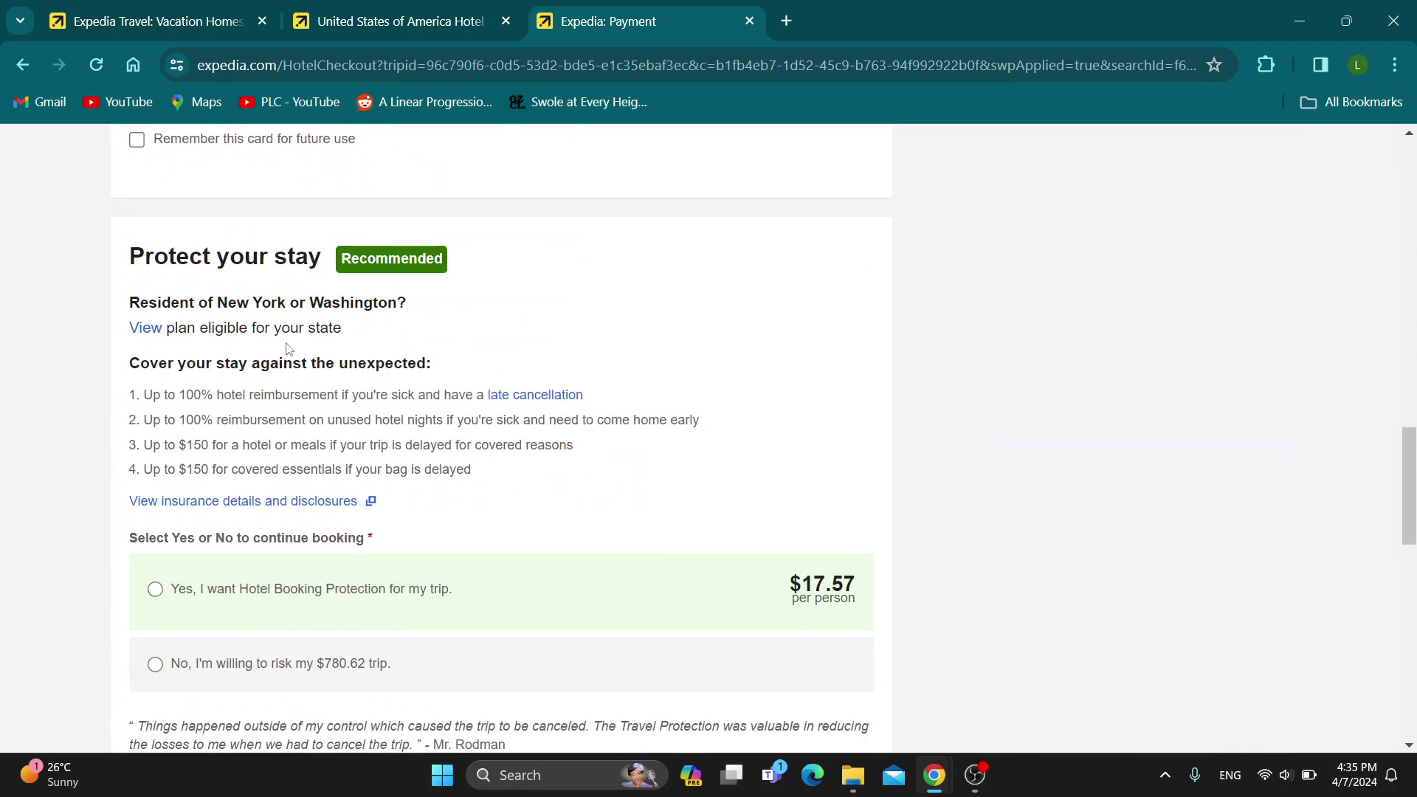
scroll(down, 3)
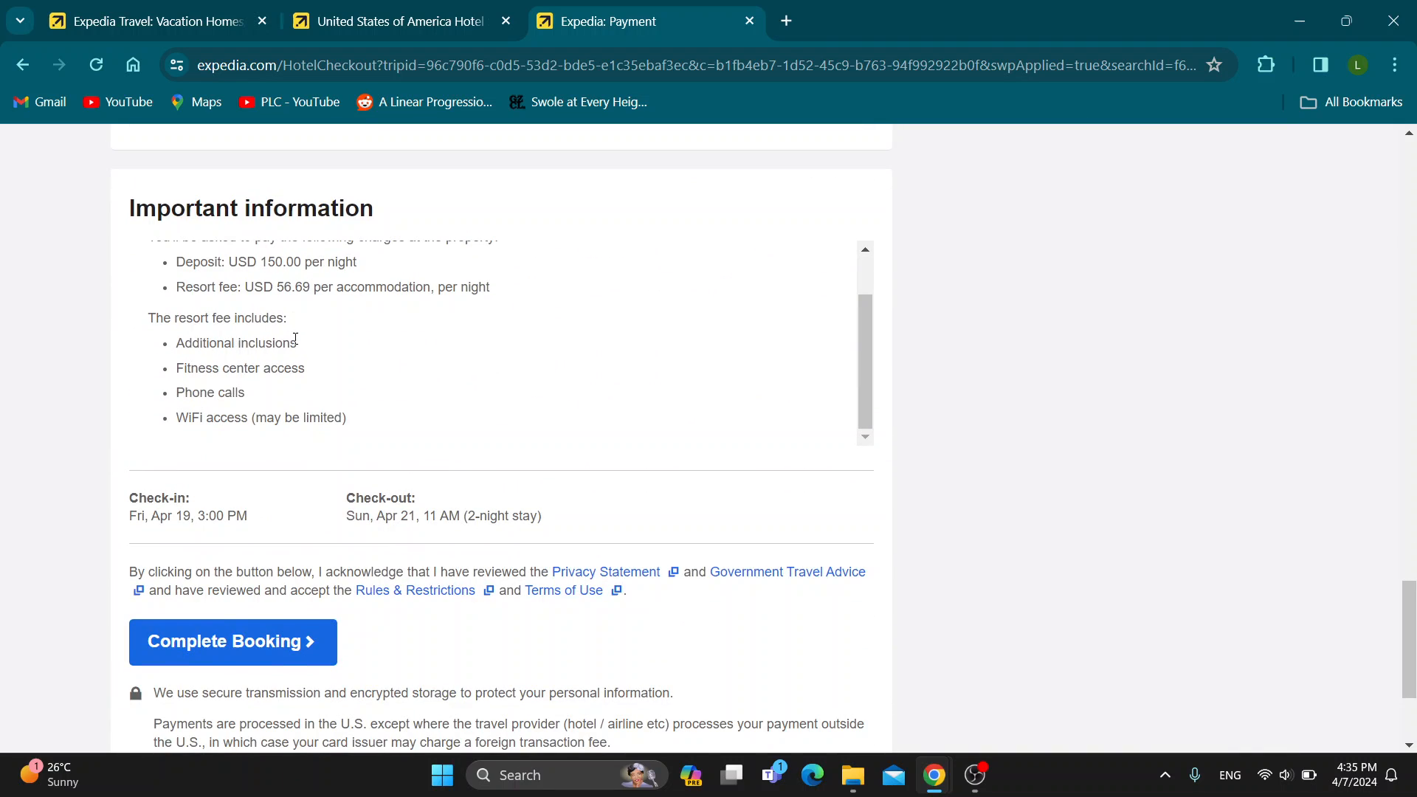
scroll(down, 3)
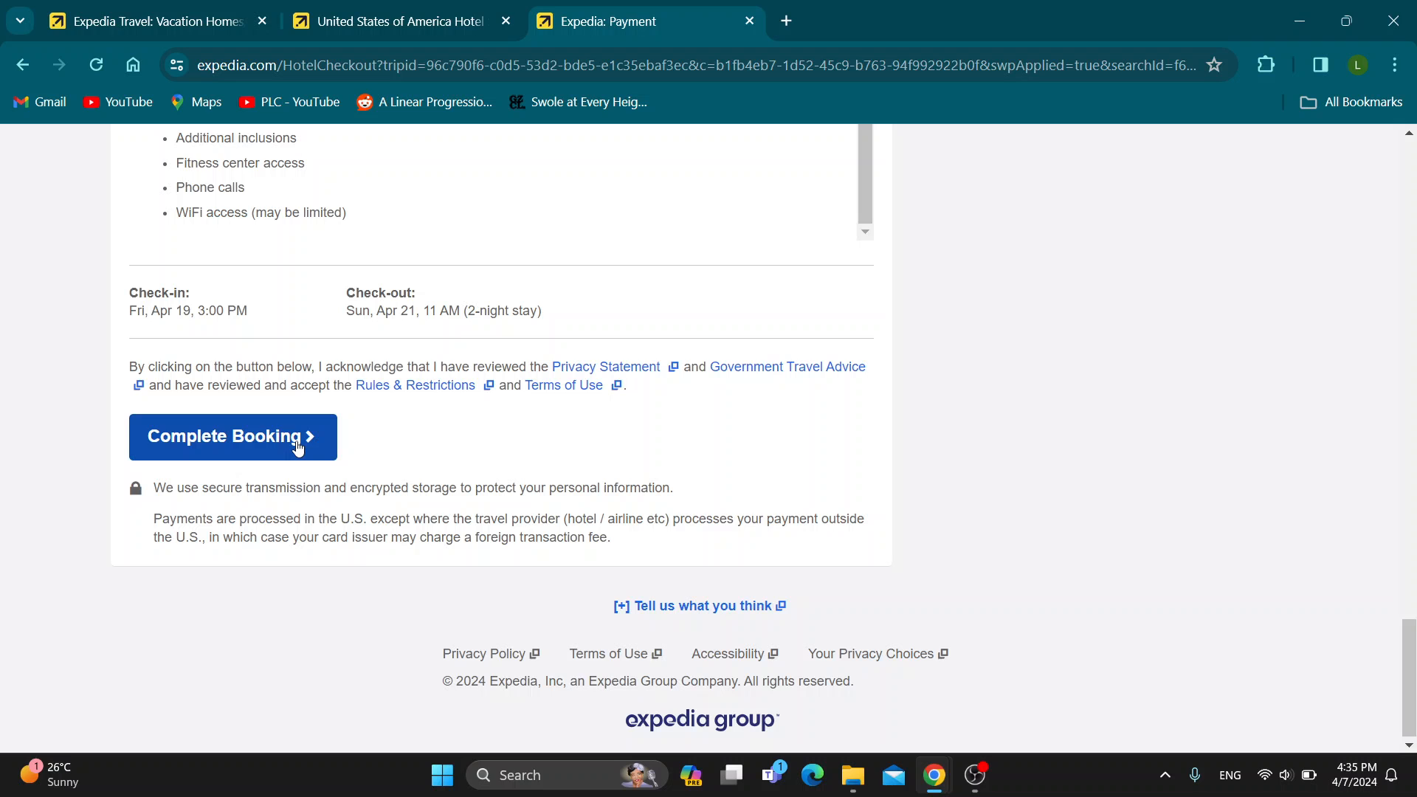
mouse_move(668, 189)
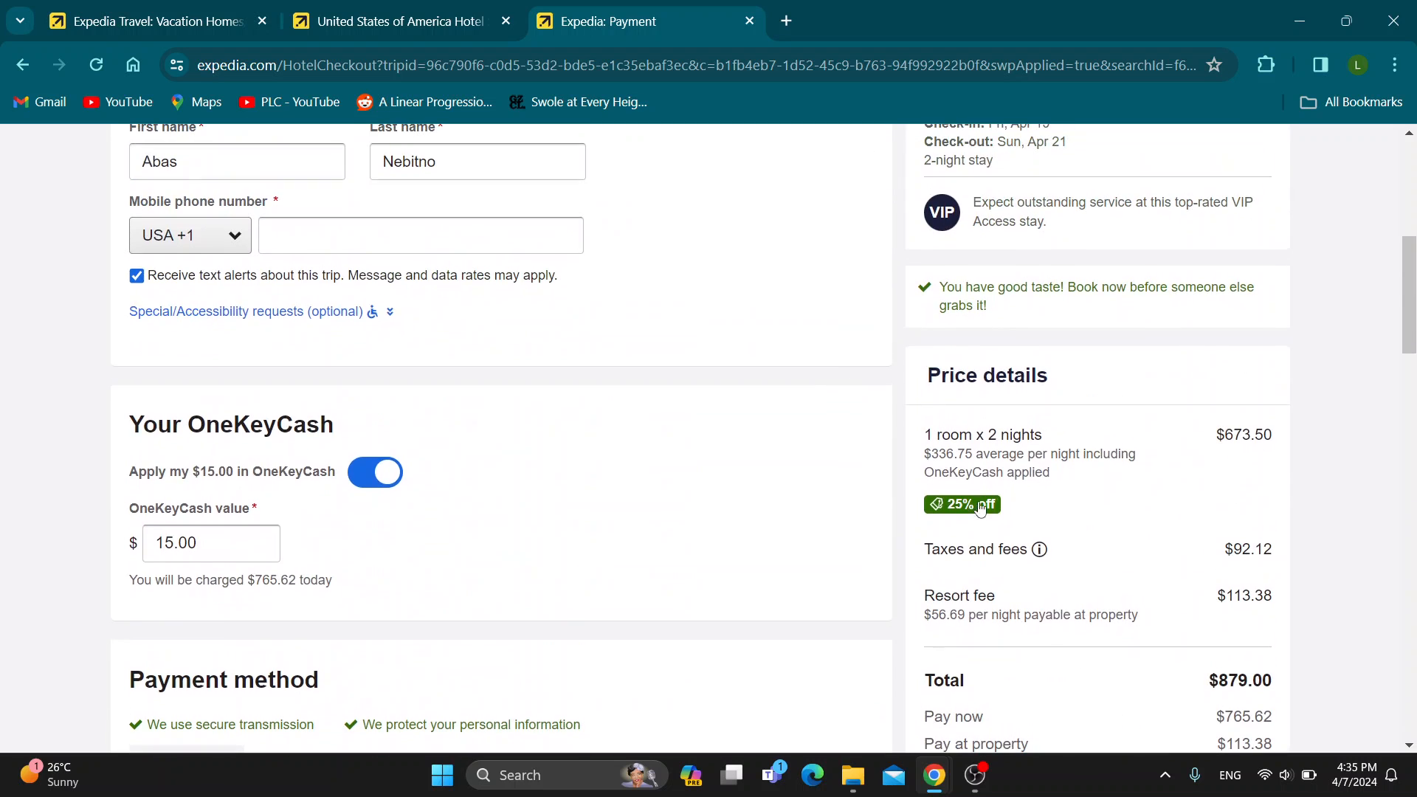
scroll(up, 3)
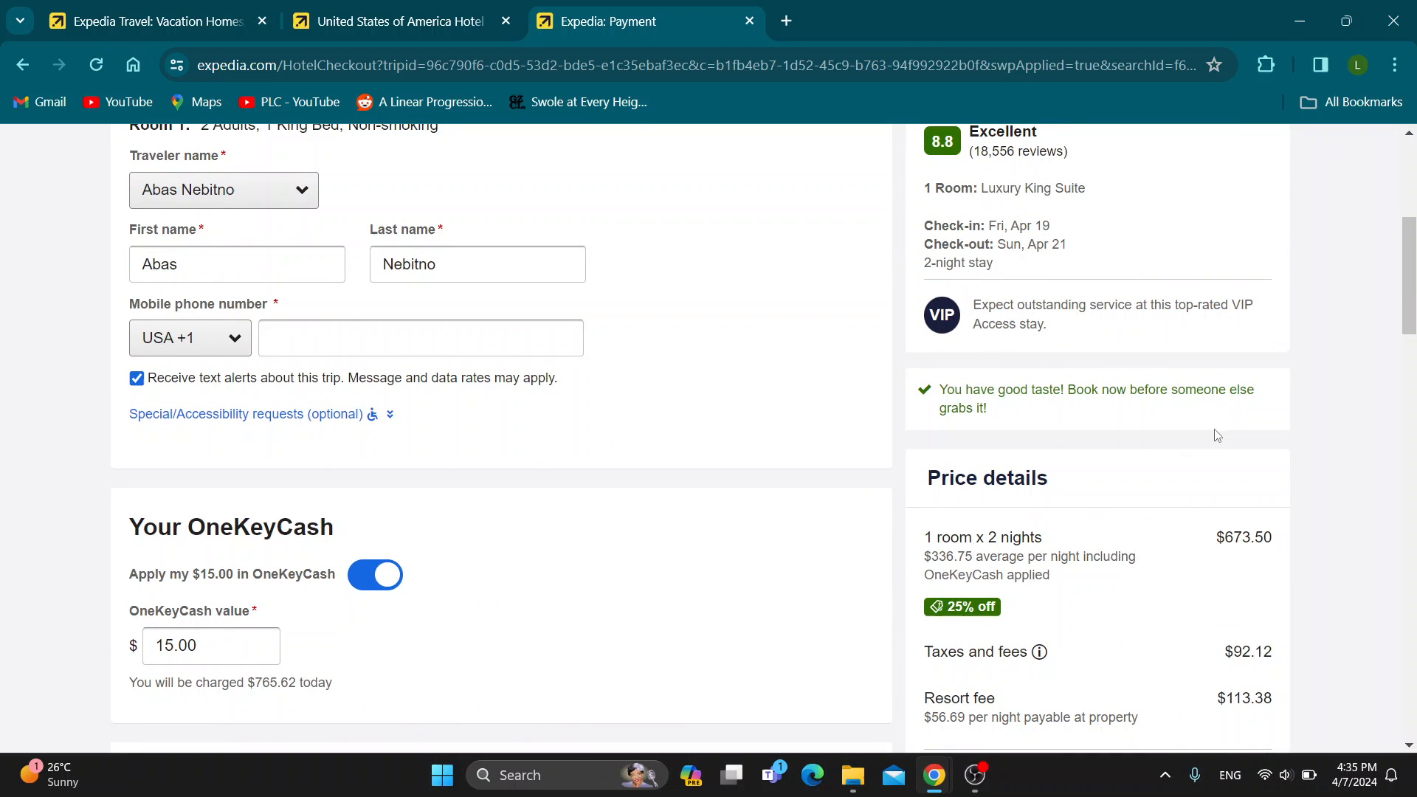
scroll(up, 3)
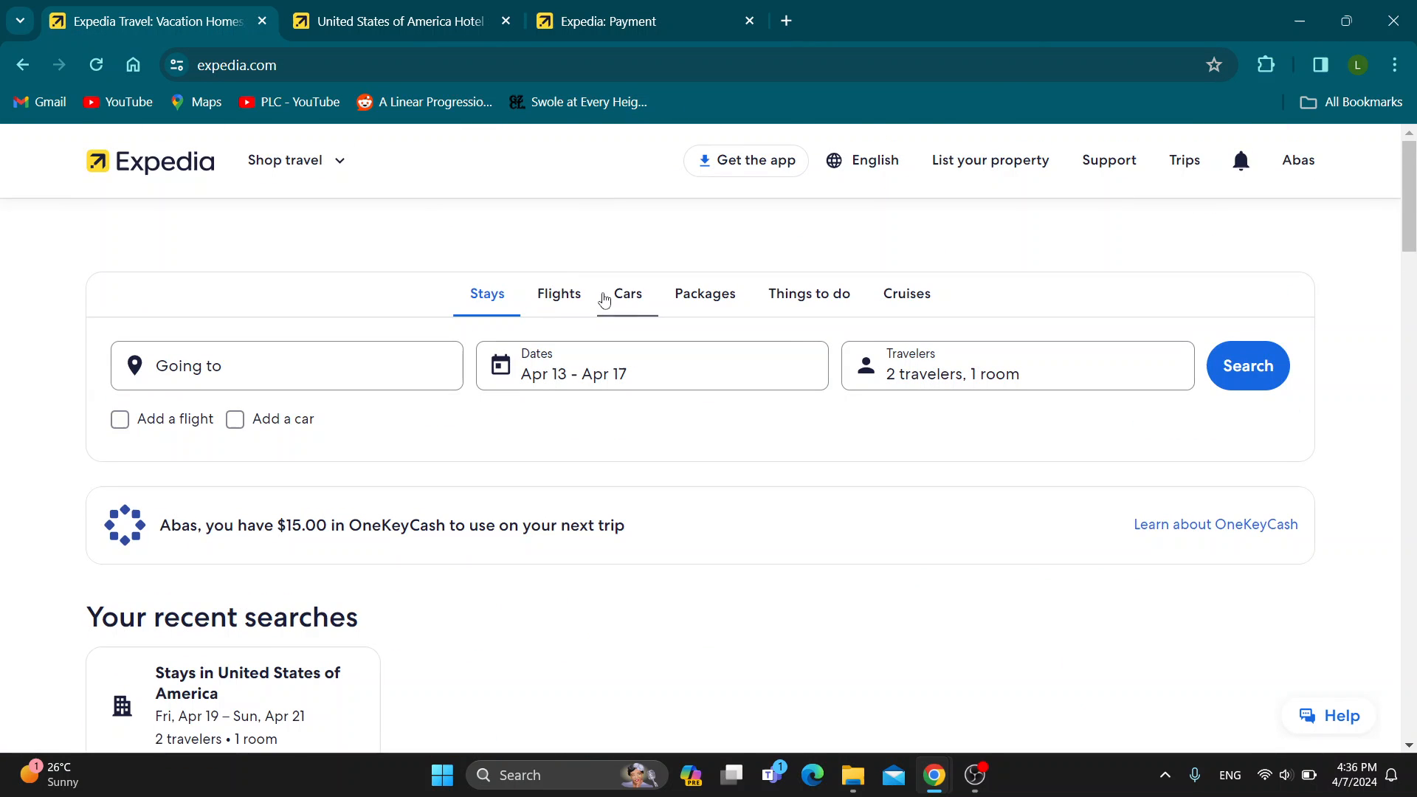
mouse_move(588, 248)
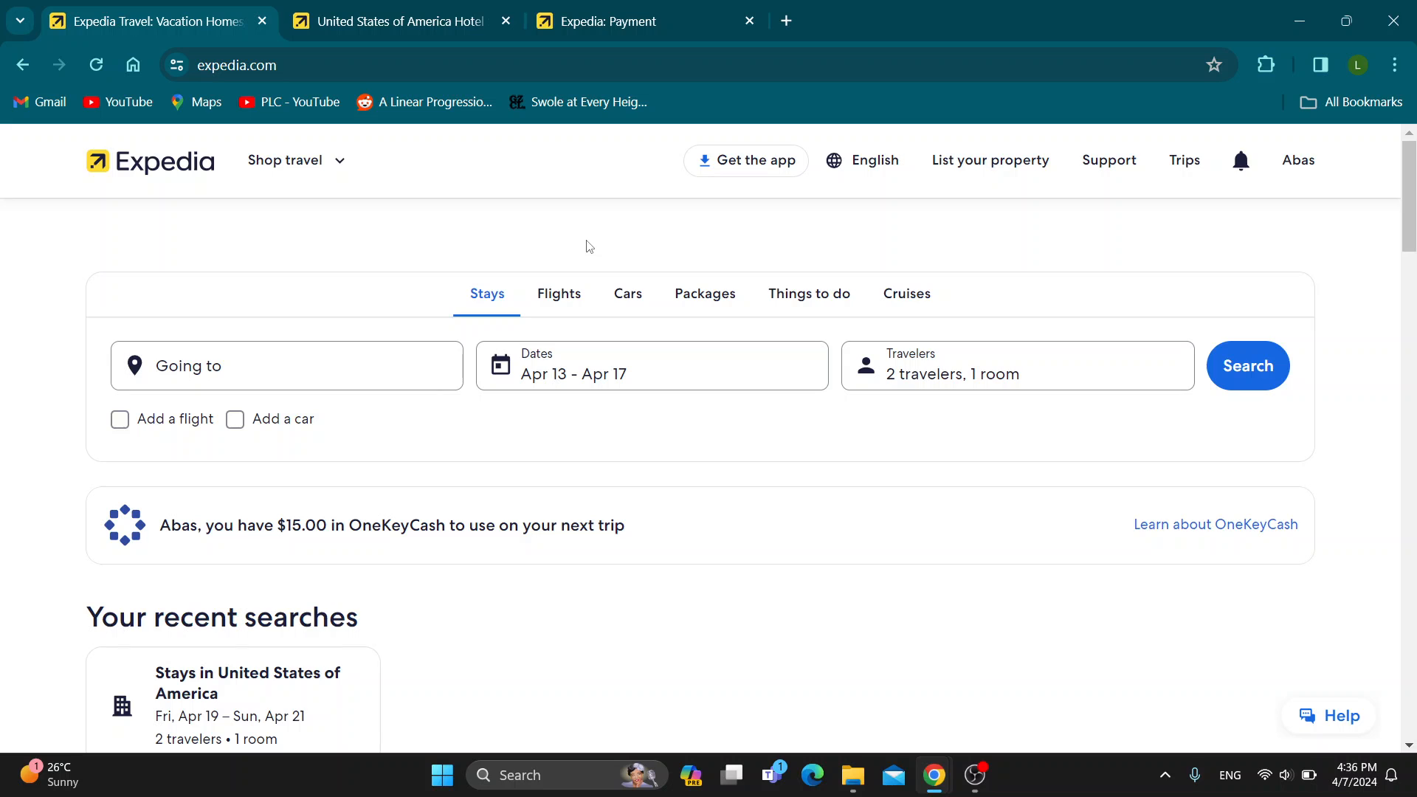
mouse_move(561, 230)
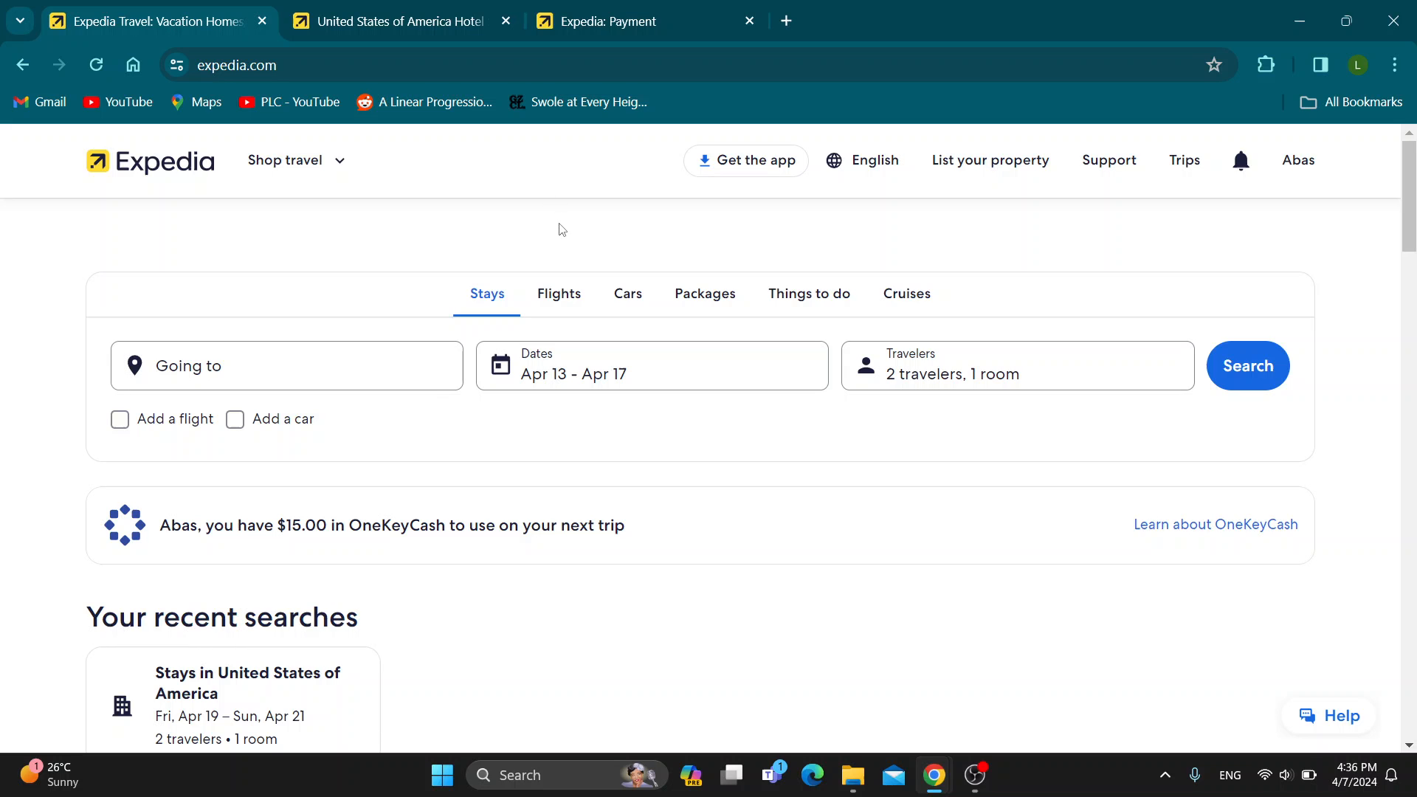
mouse_move(566, 227)
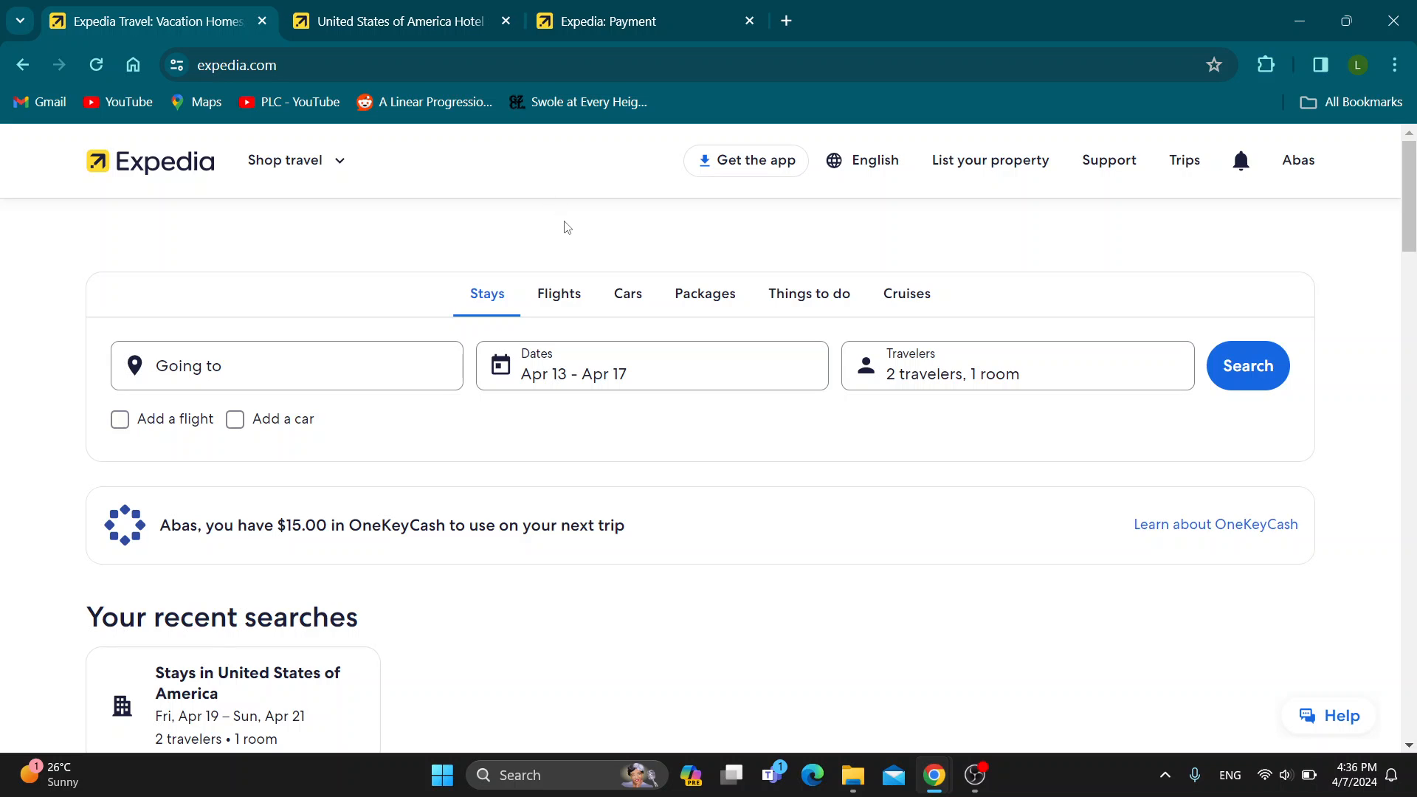